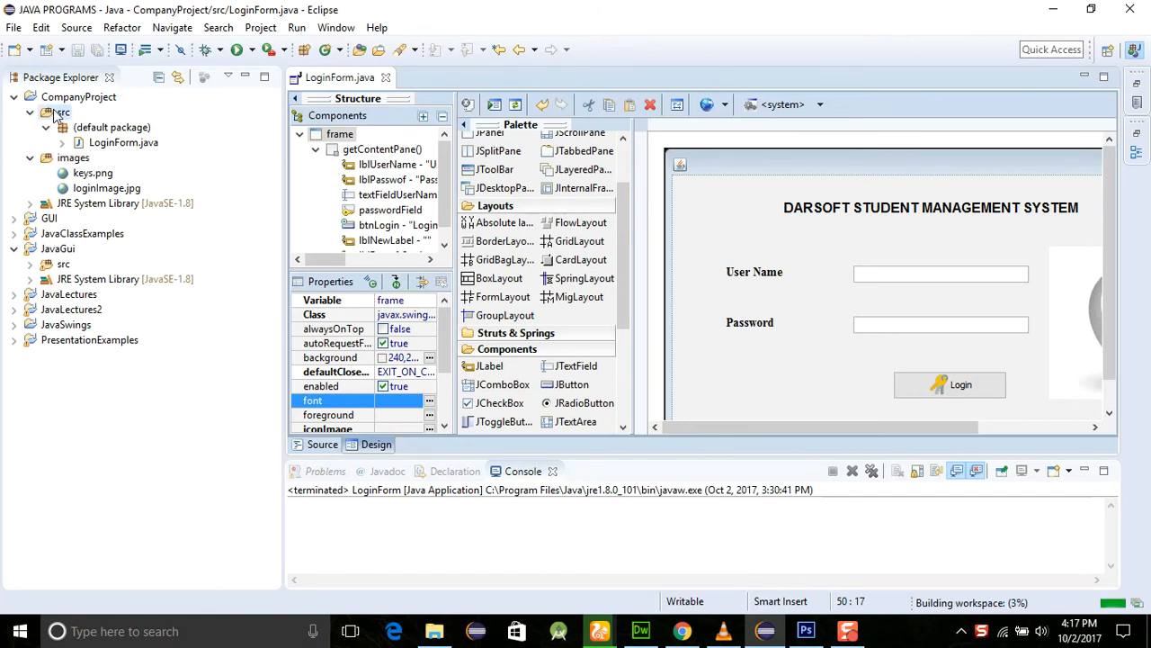
- From the src folder's New > Other wizard, select the WindowBuilder Swing Designer JFrame
{"action": "right_click", "coordinate": [62, 112]}
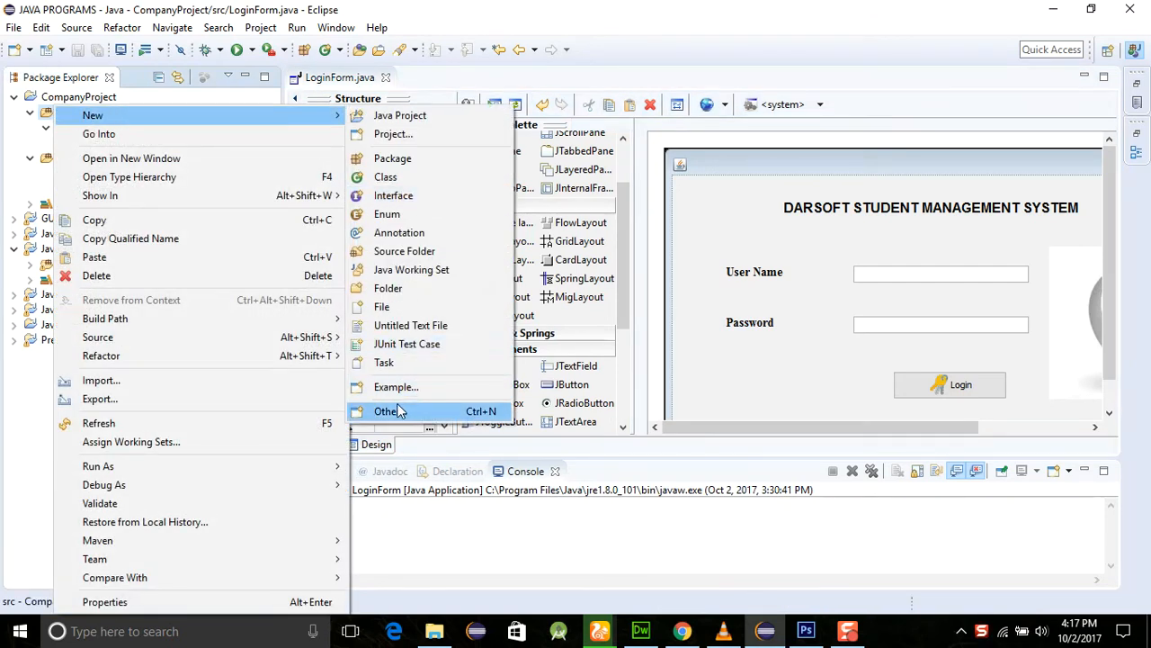
{"action": "left_click", "coordinate": [387, 411]}
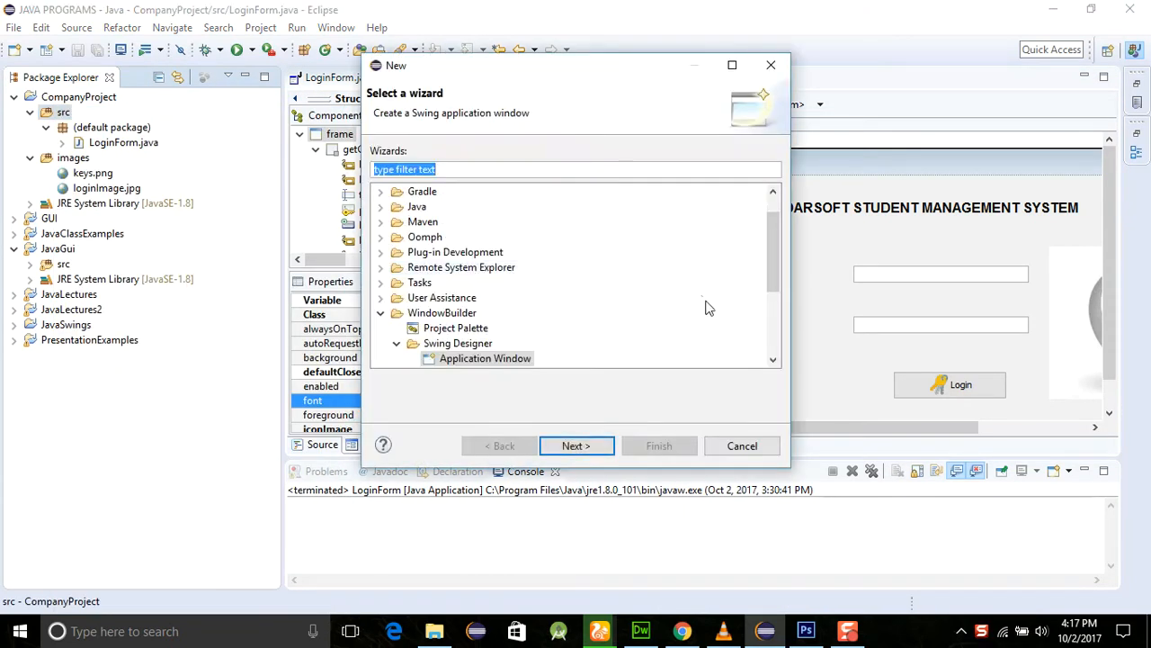
{"action": "scroll", "scroll_direction": "down", "scroll_amount": 3}
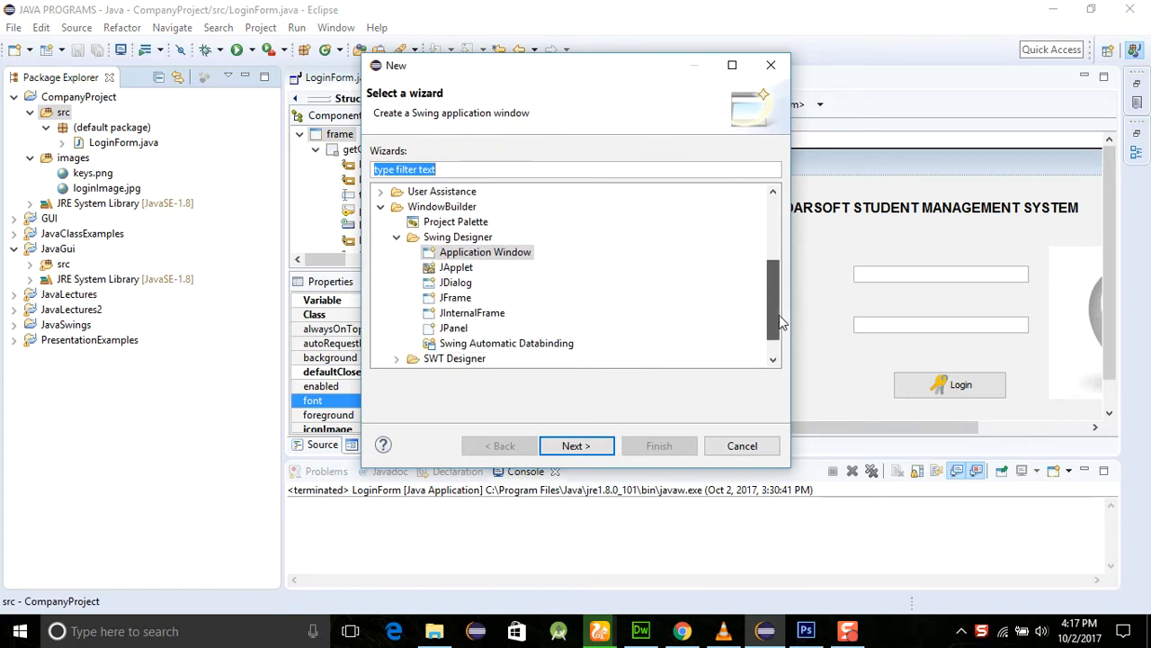
{"action": "left_click", "coordinate": [456, 296]}
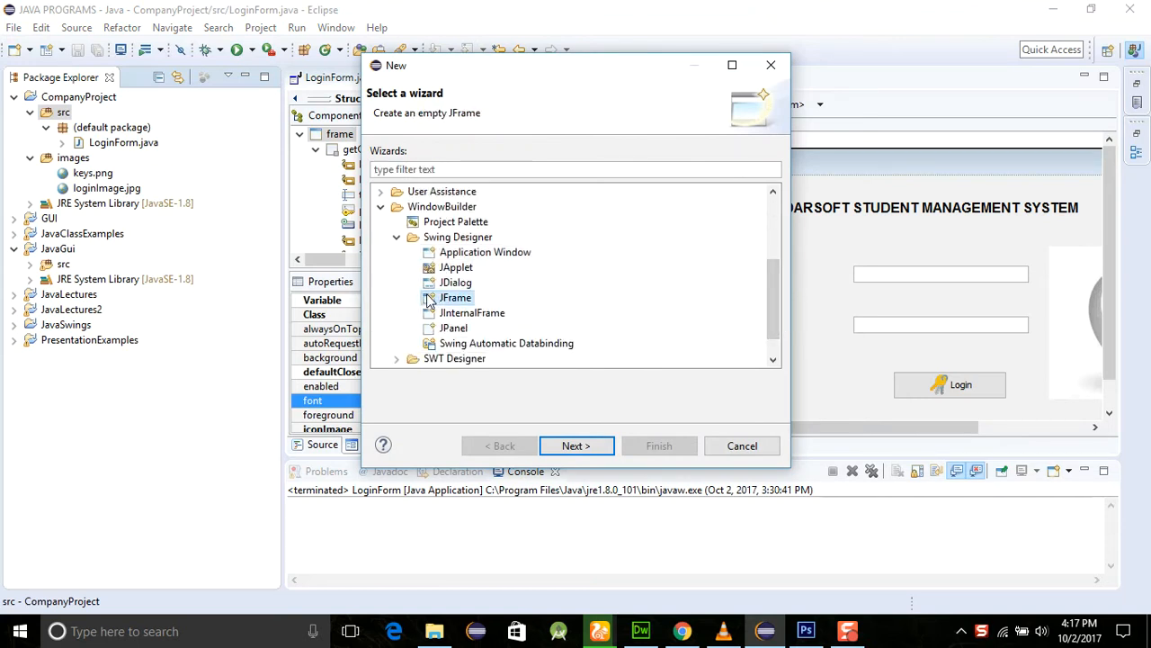
- Name the new JFrame class StudentInformation and finish the wizard
{"action": "left_click", "coordinate": [576, 445]}
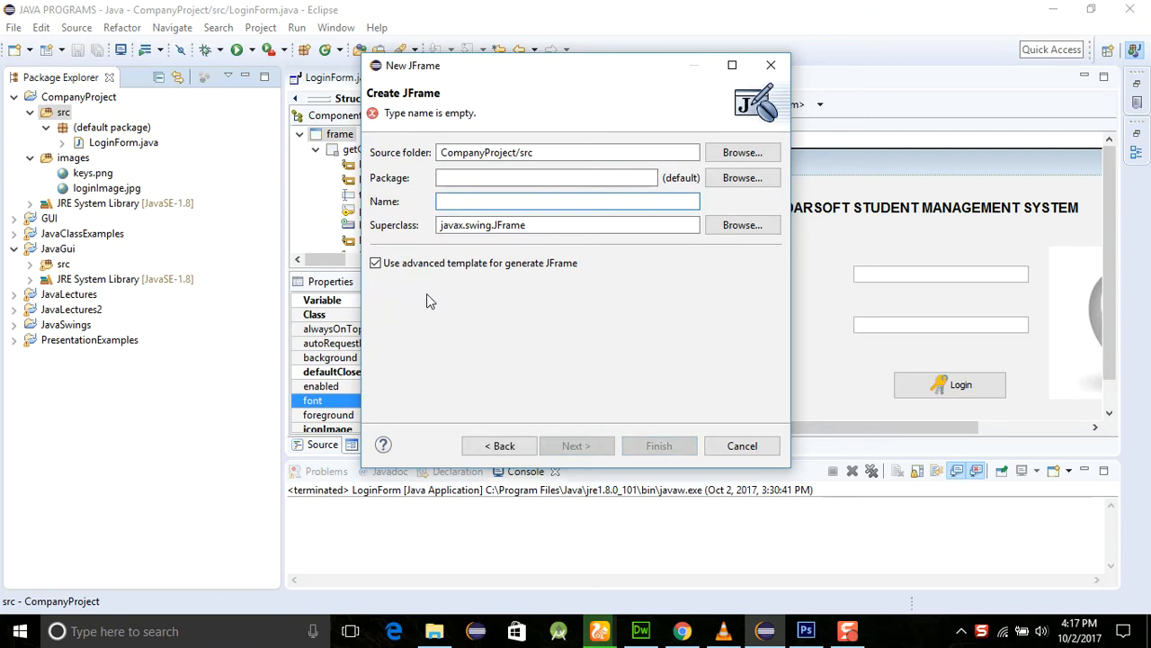
{"action": "left_click", "coordinate": [567, 200]}
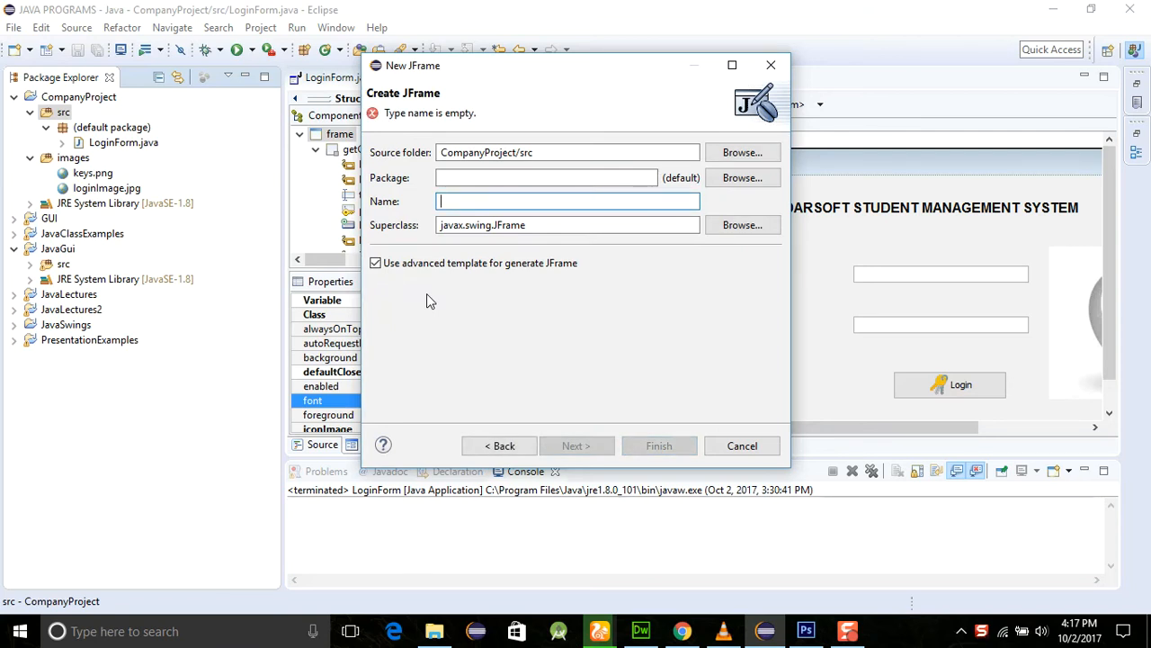
{"action": "type", "text": "sT"}
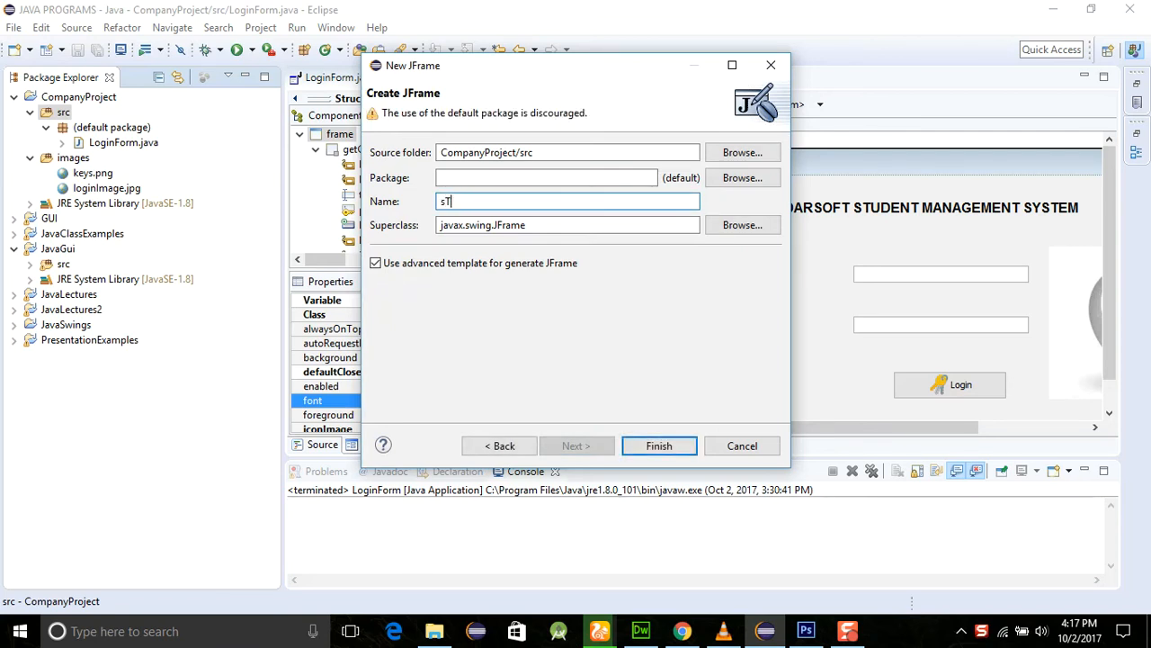
{"action": "type", "text": "Student"}
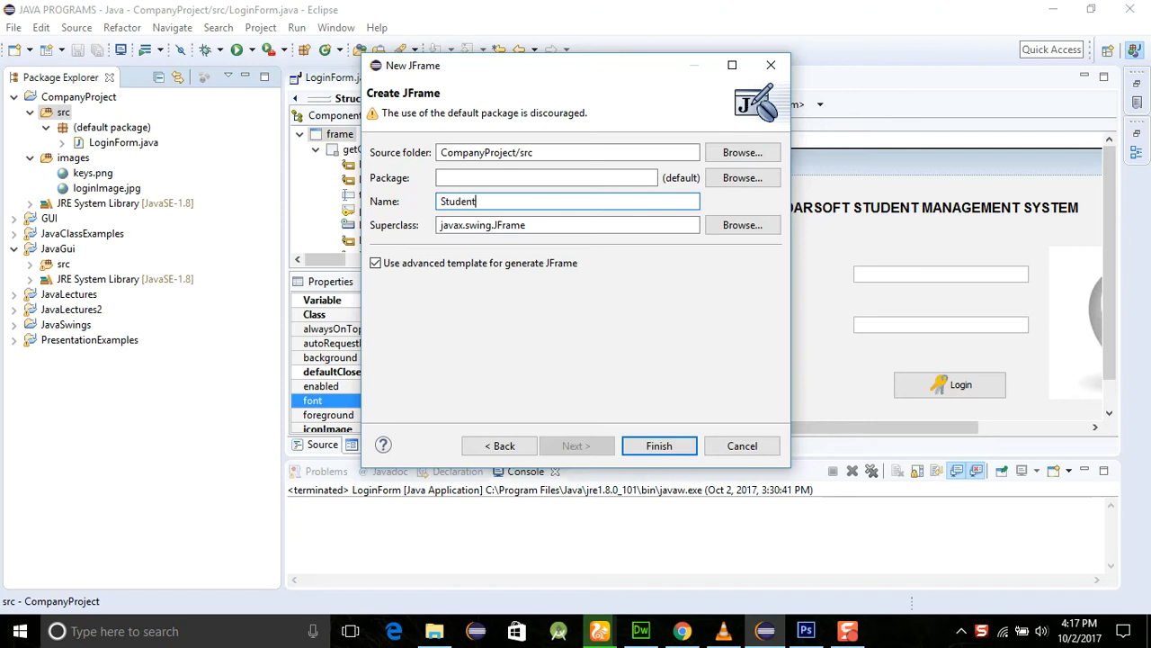
{"action": "type", "text": "Information"}
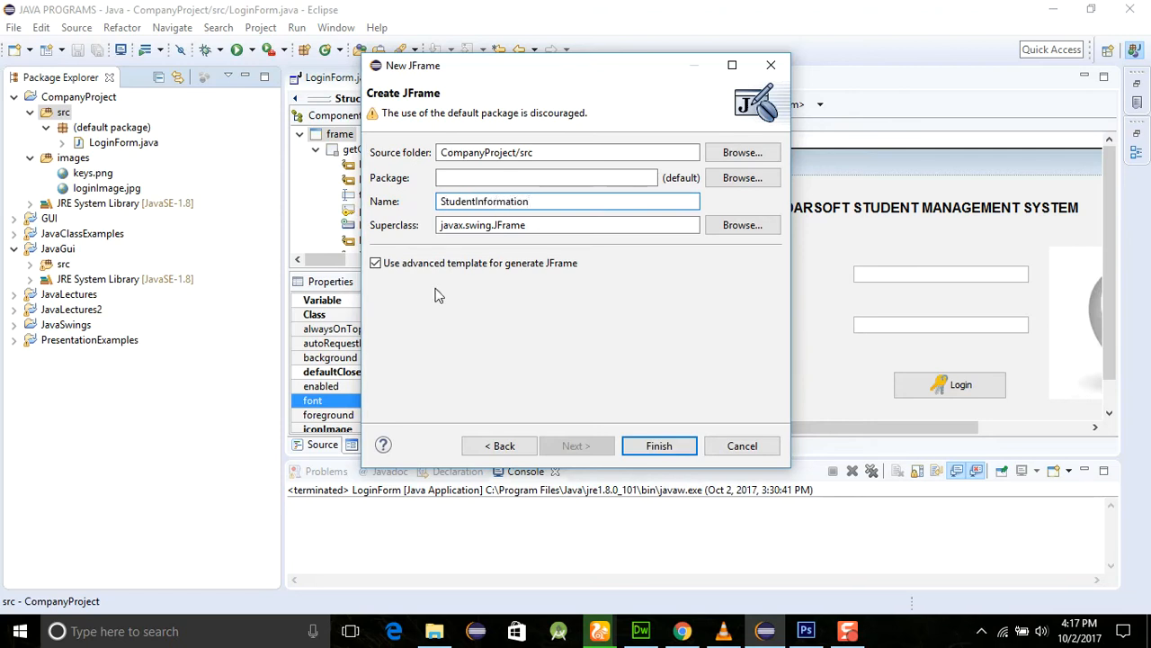
{"action": "left_click", "coordinate": [658, 446]}
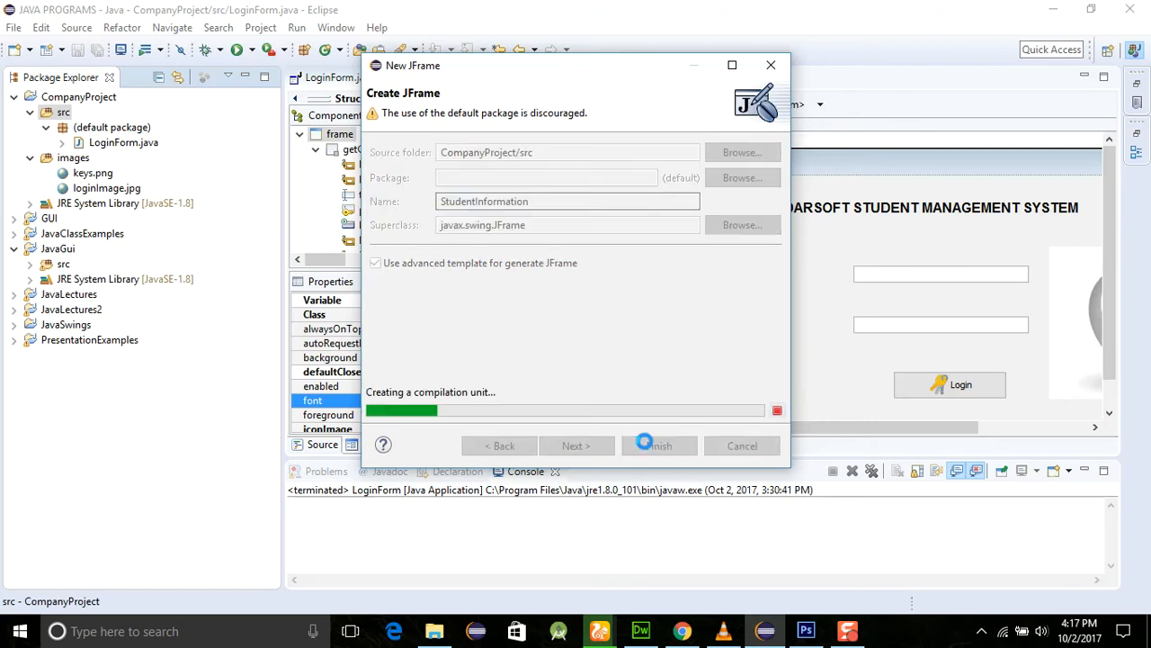
{"action": "left_click", "coordinate": [658, 445]}
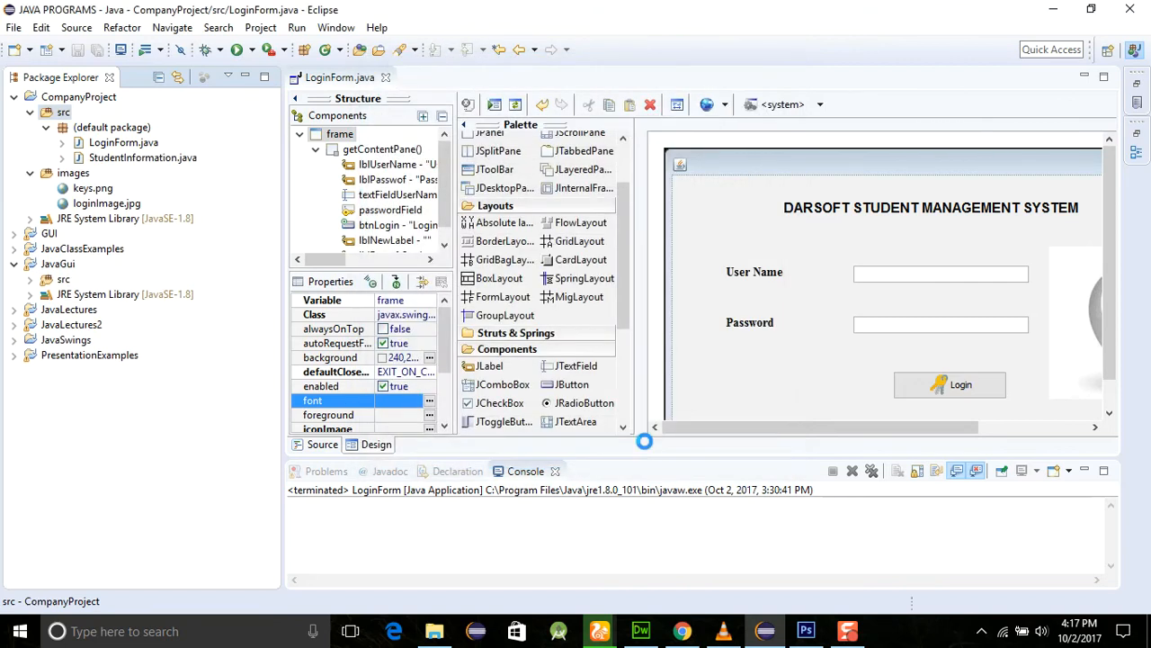
{"action": "mouse_move", "coordinate": [927, 594]}
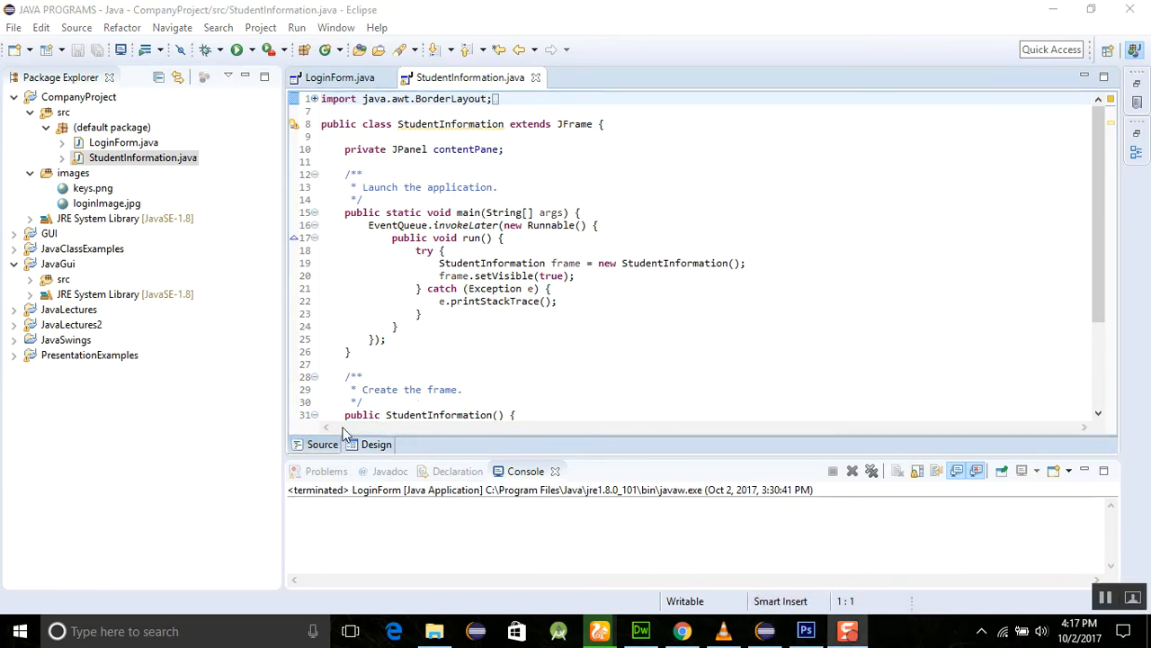
- Switch StudentInformation.java to its Design view
{"action": "left_click", "coordinate": [376, 444]}
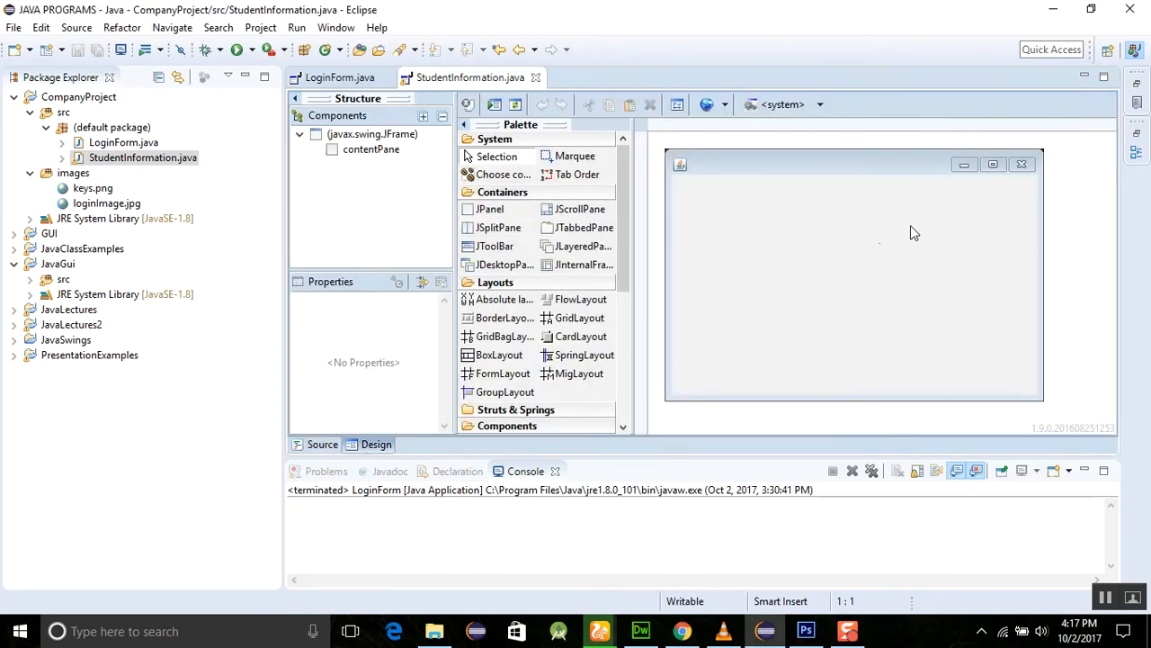
{"action": "mouse_move", "coordinate": [445, 90]}
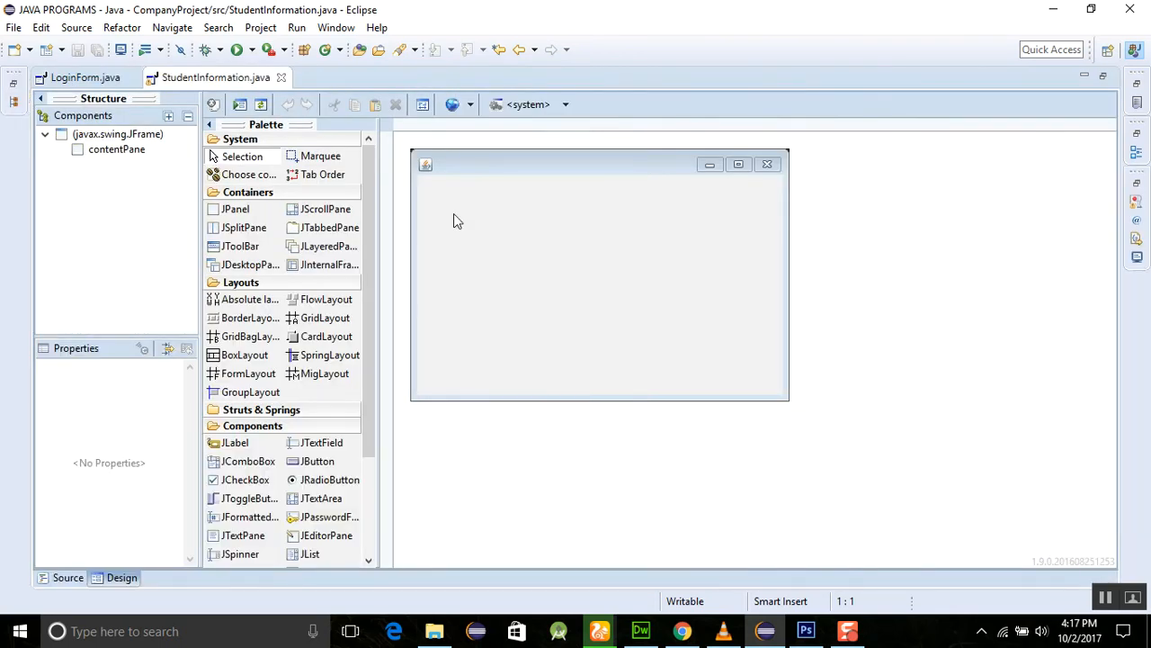
- Select the frame and drag its corner handle to make it wider and taller
{"action": "left_click", "coordinate": [598, 274]}
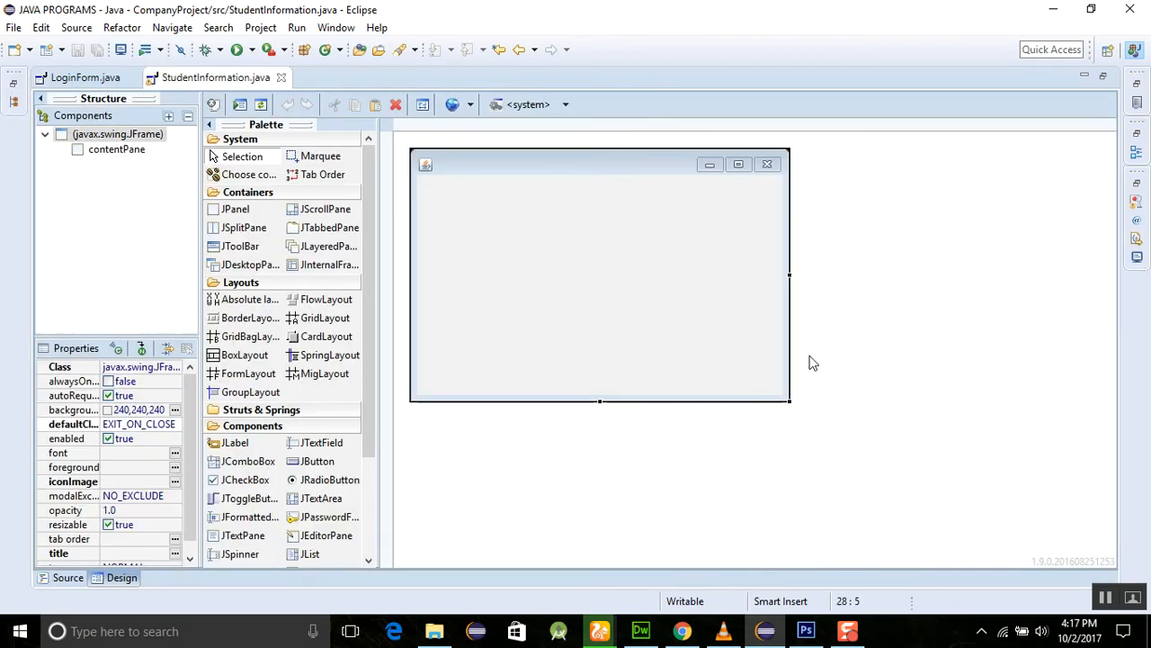
{"action": "left_click_drag", "start_coordinate": [790, 400], "coordinate": [1101, 511]}
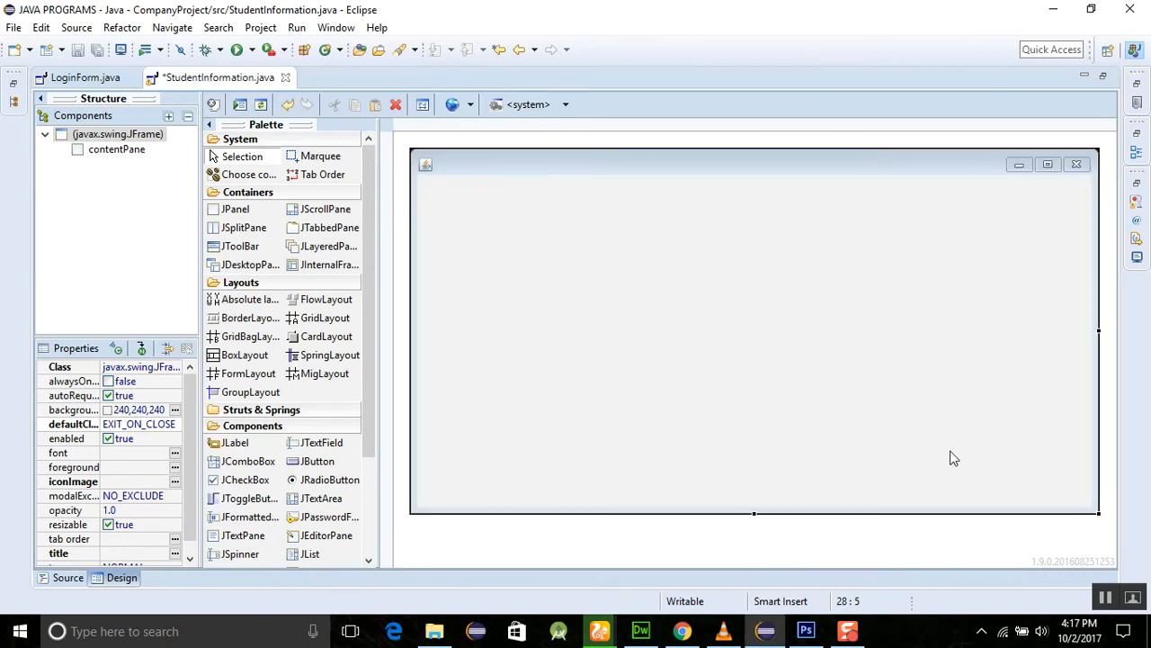
{"action": "mouse_move", "coordinate": [328, 264]}
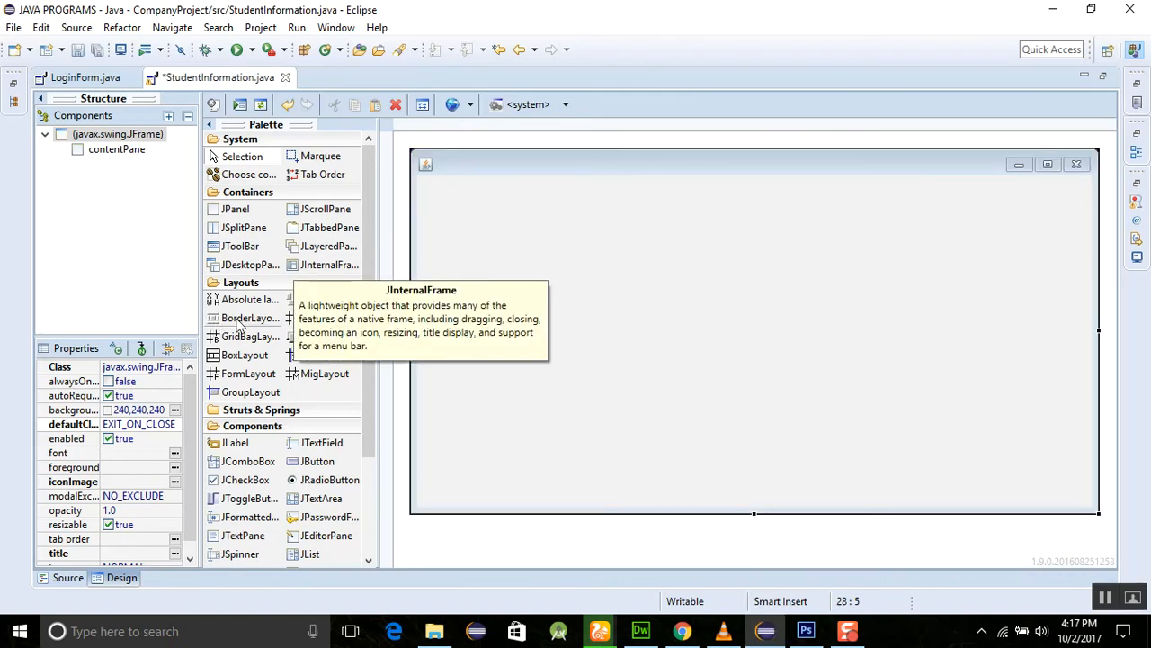
{"action": "mouse_move", "coordinate": [249, 299]}
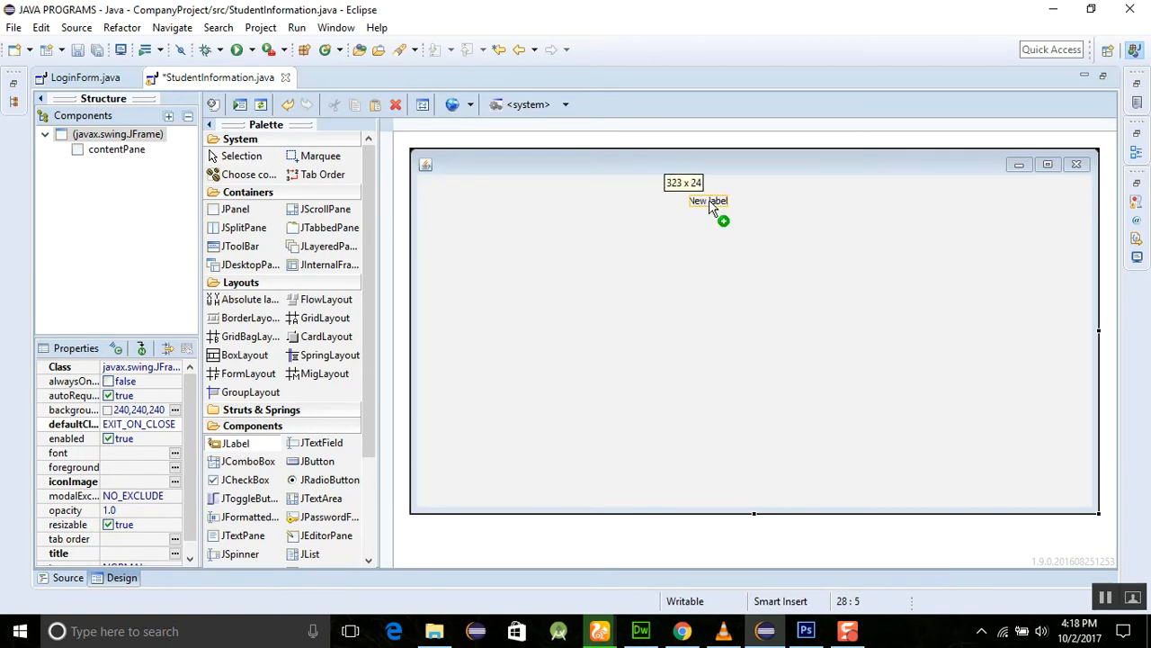
- Drop a JLabel near the frame's top and set its text to DARSOFT STUDENT FORM
{"action": "left_click", "coordinate": [708, 201]}
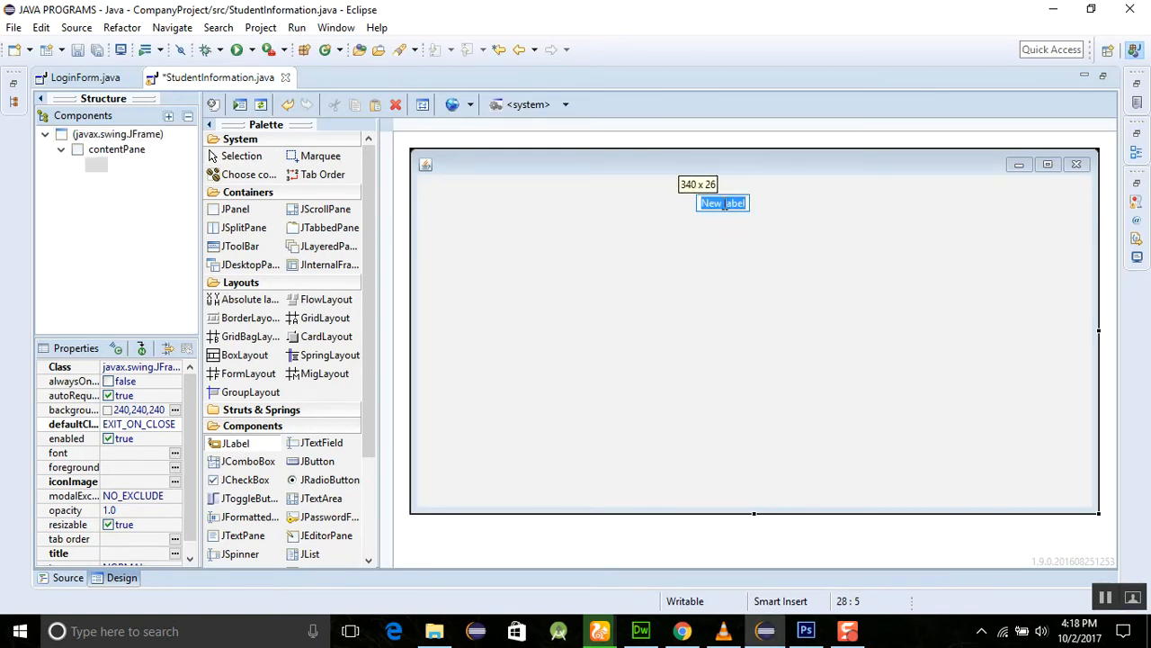
{"action": "left_click", "coordinate": [722, 202]}
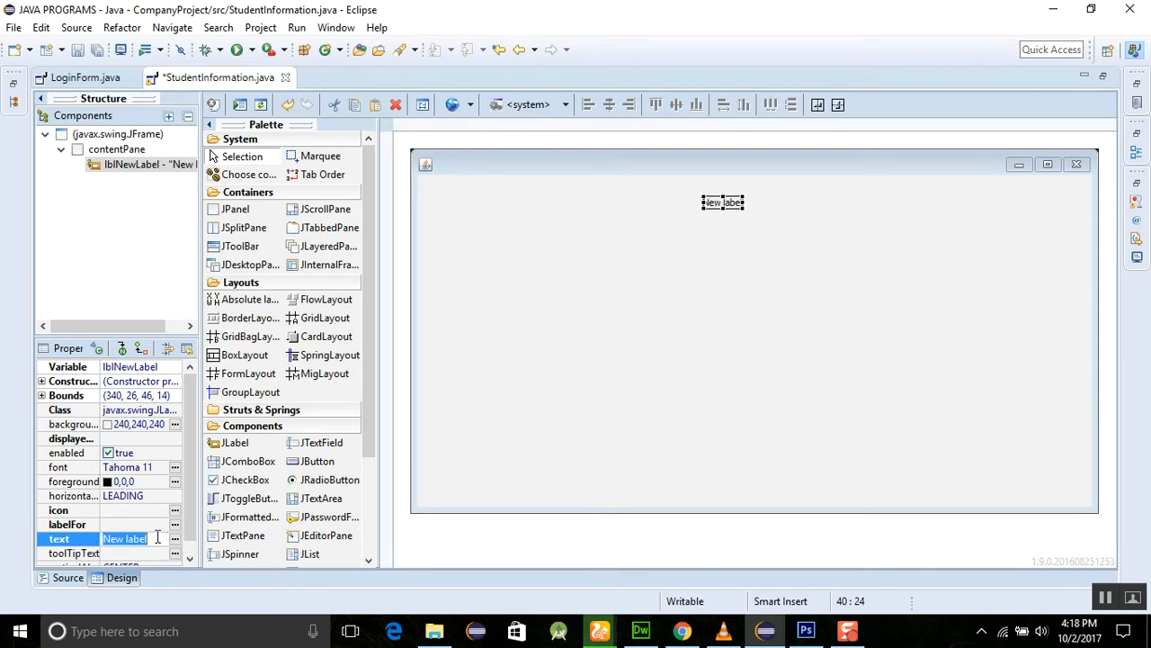
{"action": "type", "text": "DARSOF"}
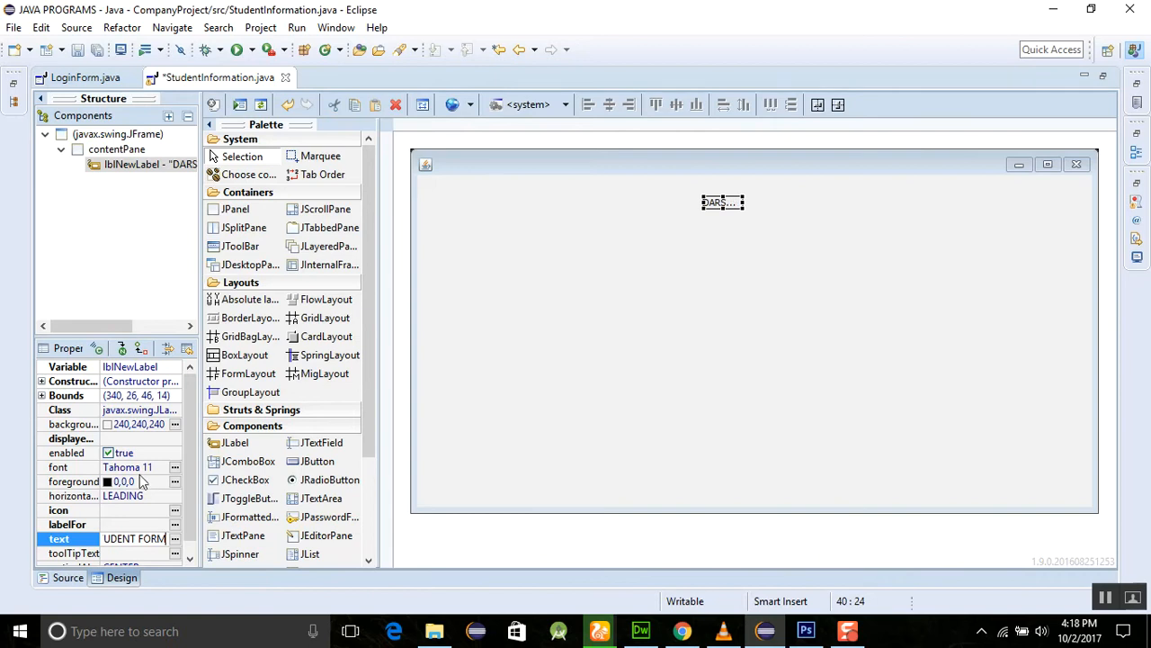
{"action": "left_click", "coordinate": [72, 466]}
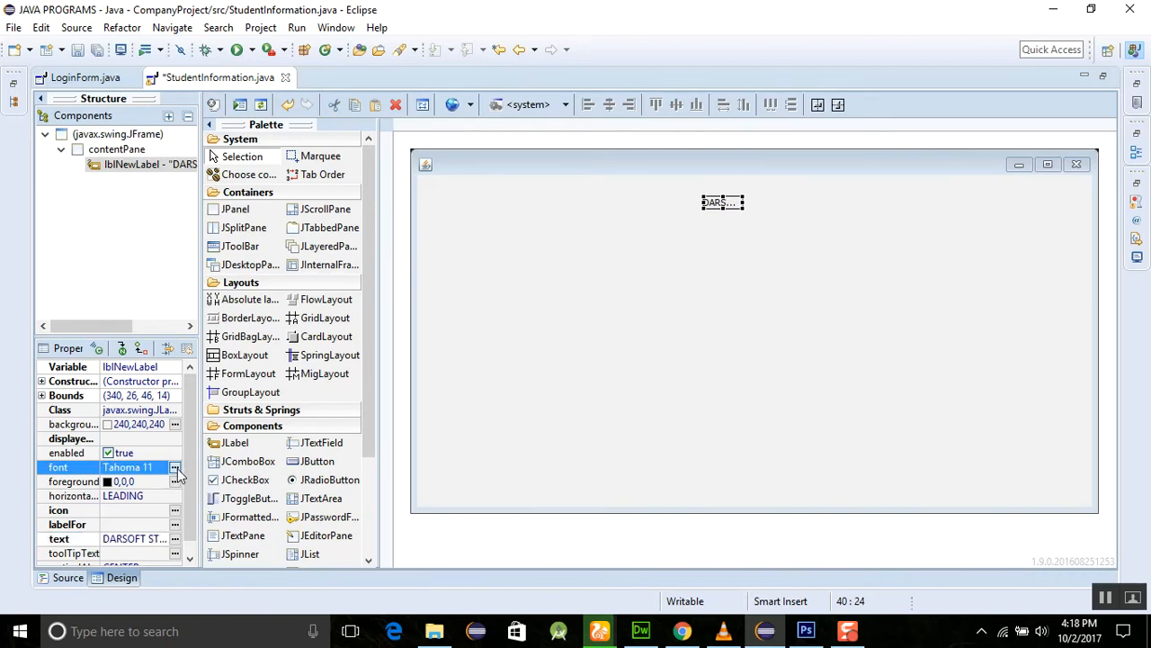
- Set the title label's font to Arial, Bold, size 18 in the Font chooser
{"action": "left_click", "coordinate": [175, 466]}
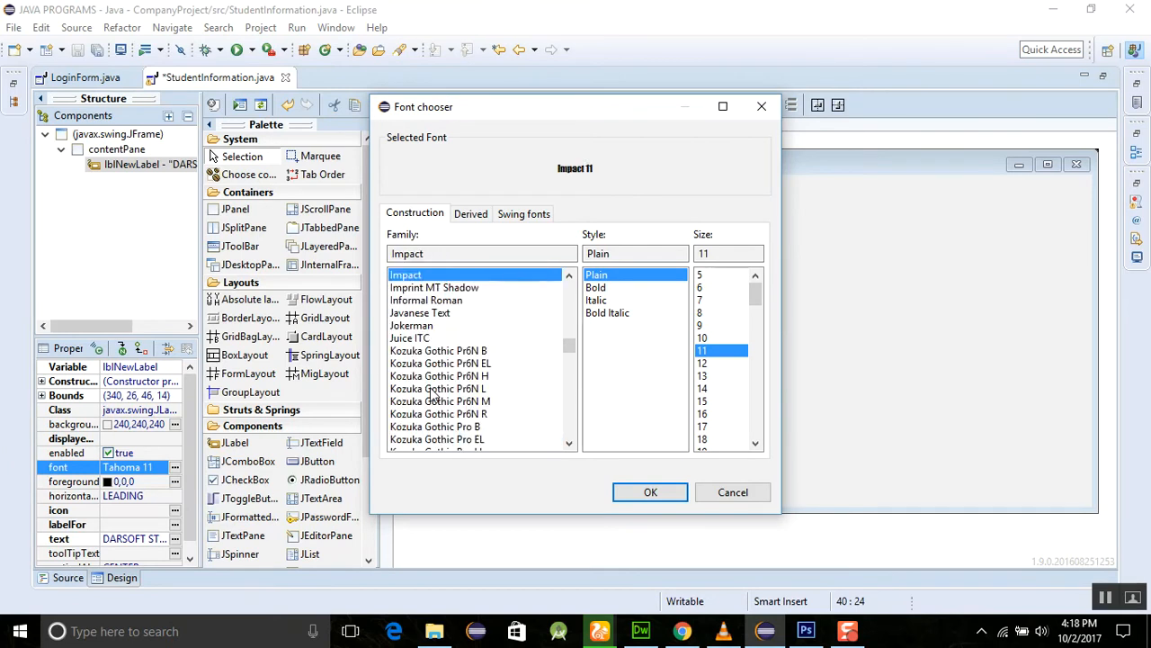
{"action": "left_click", "coordinate": [442, 299]}
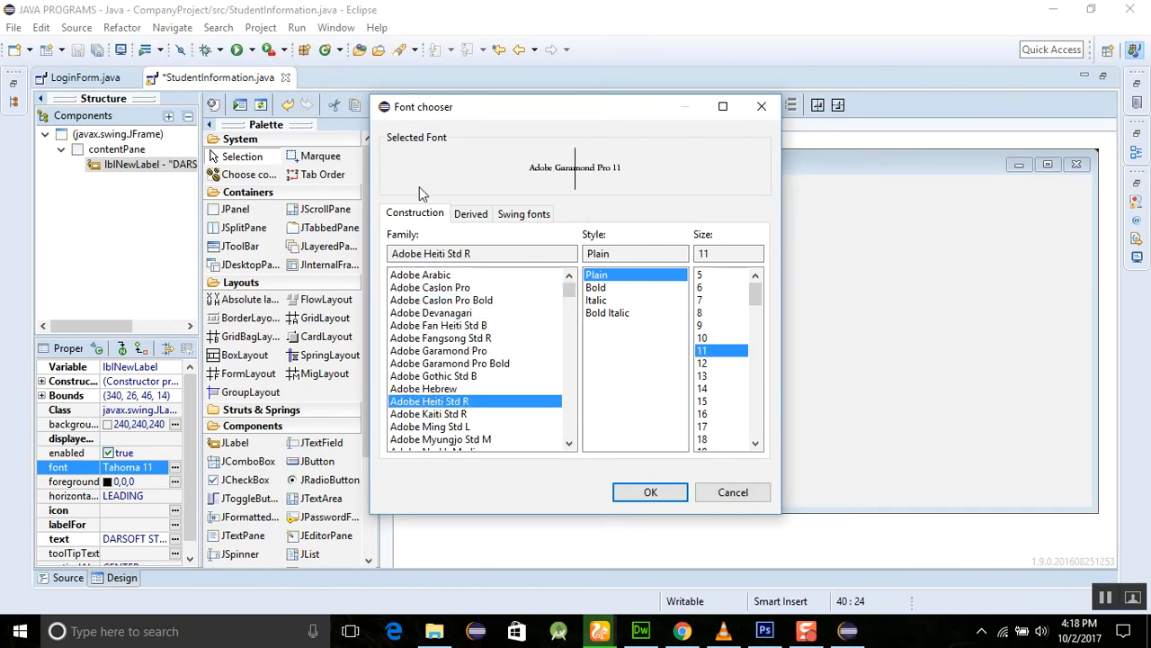
{"action": "scroll", "scroll_direction": "down", "scroll_amount": 3}
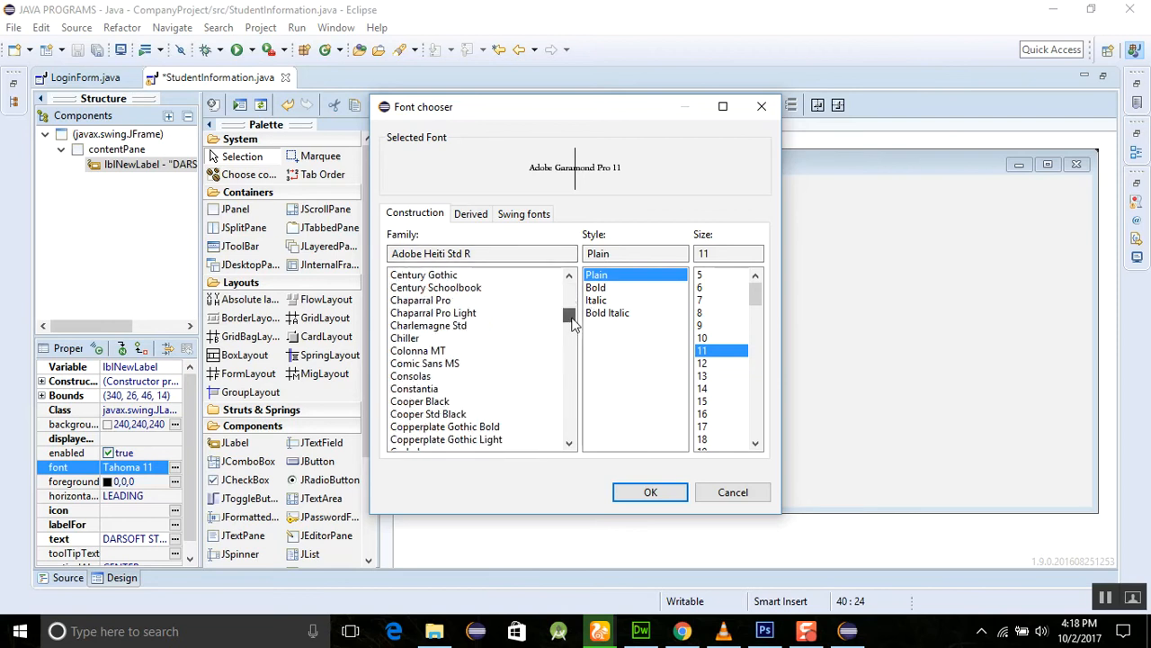
{"action": "scroll", "scroll_direction": "up", "scroll_amount": 3}
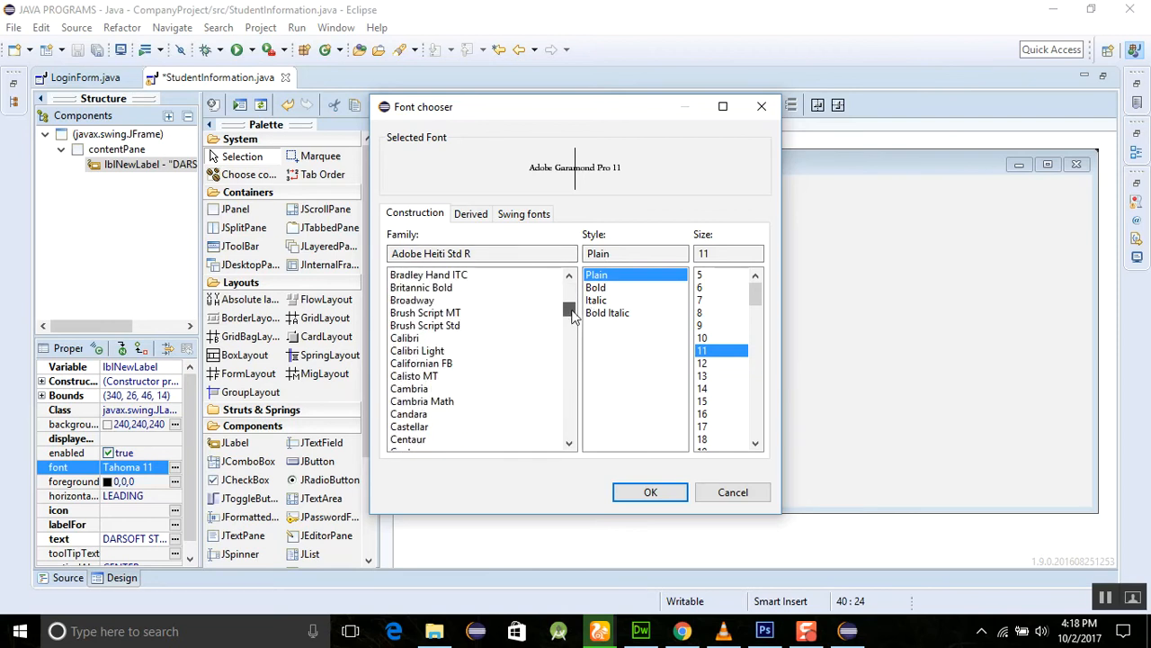
{"action": "scroll", "scroll_direction": "up", "scroll_amount": 3}
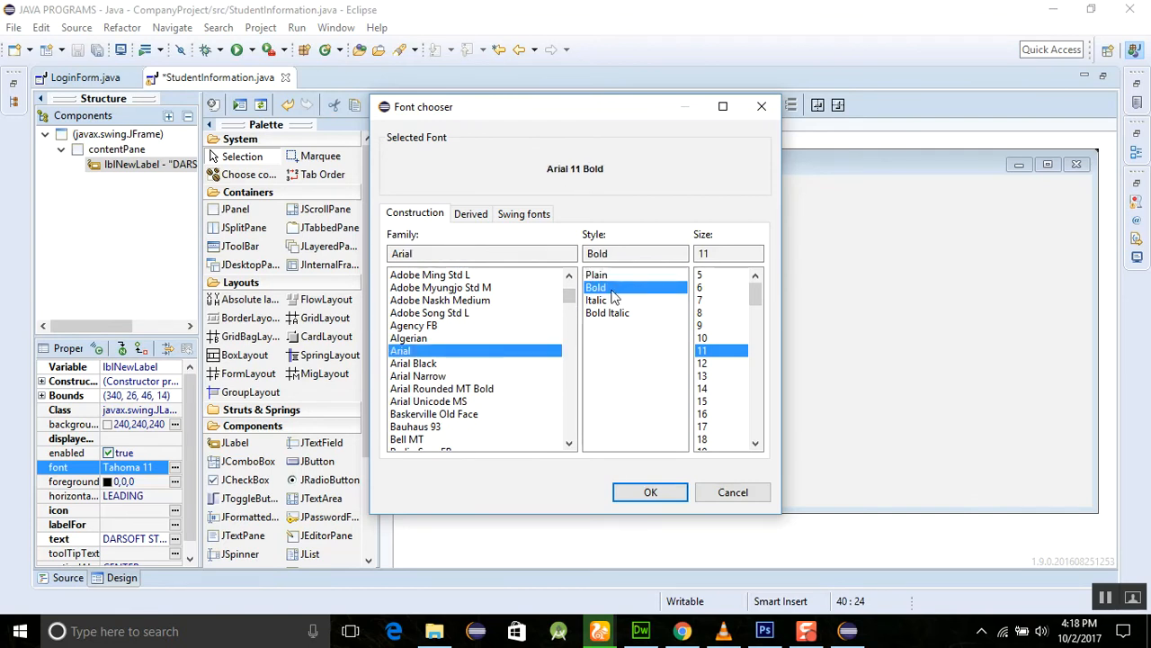
{"action": "left_click", "coordinate": [702, 439]}
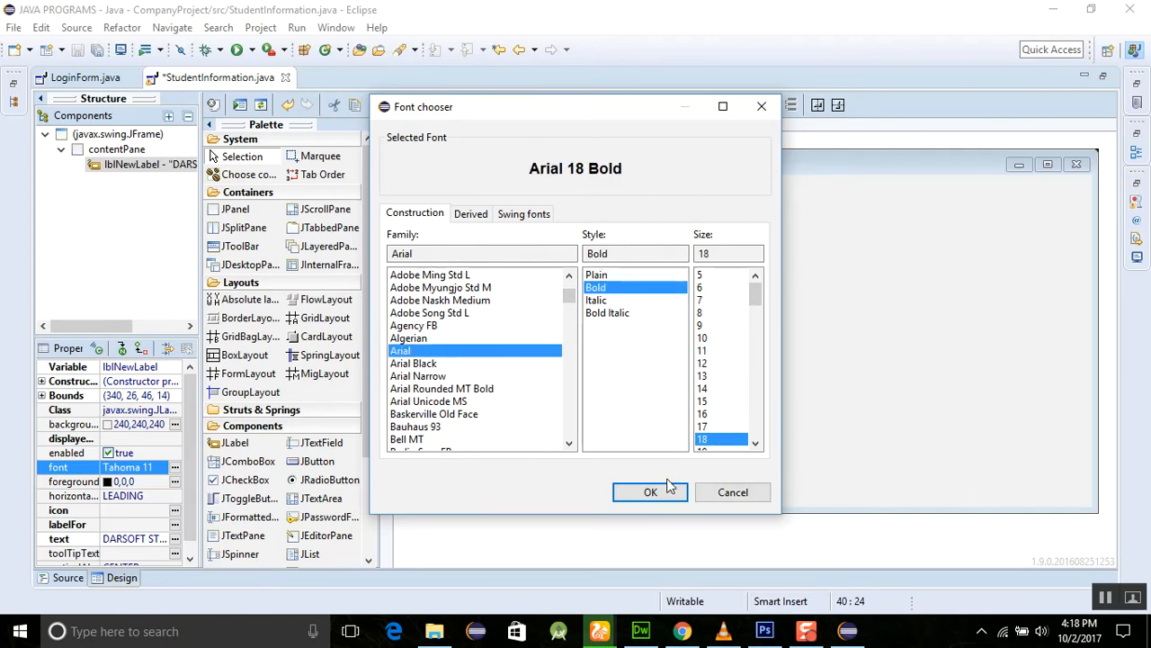
{"action": "left_click", "coordinate": [650, 492]}
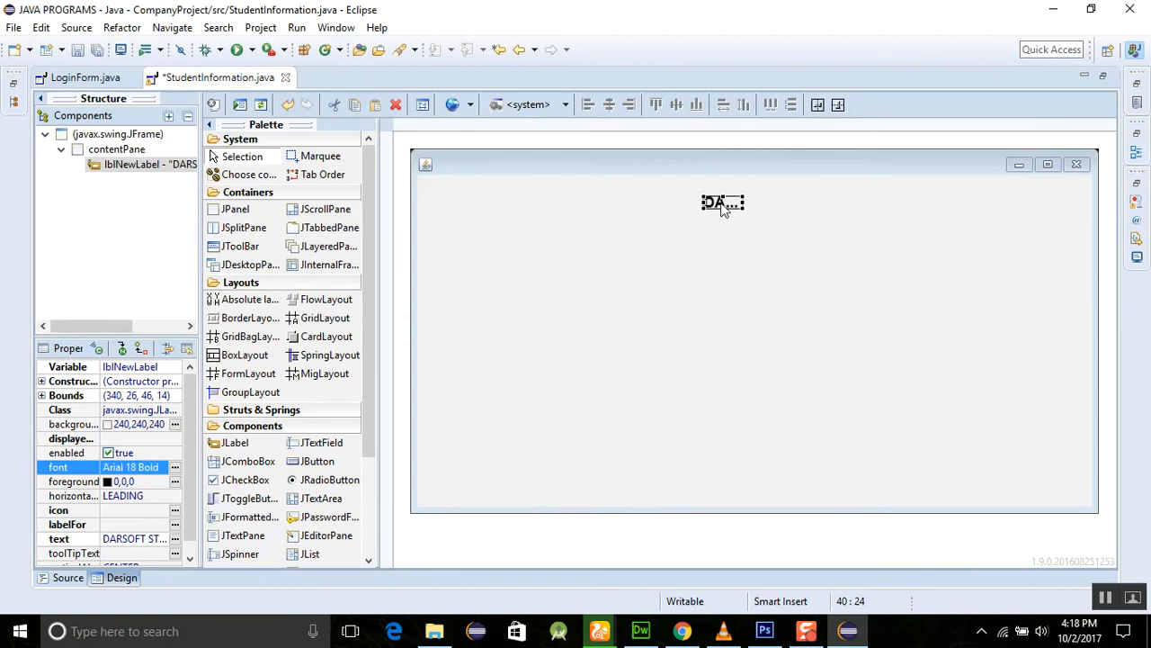
- Autosize the title label to show its full text, save, and switch to LoginForm.java
{"action": "right_click", "coordinate": [722, 203]}
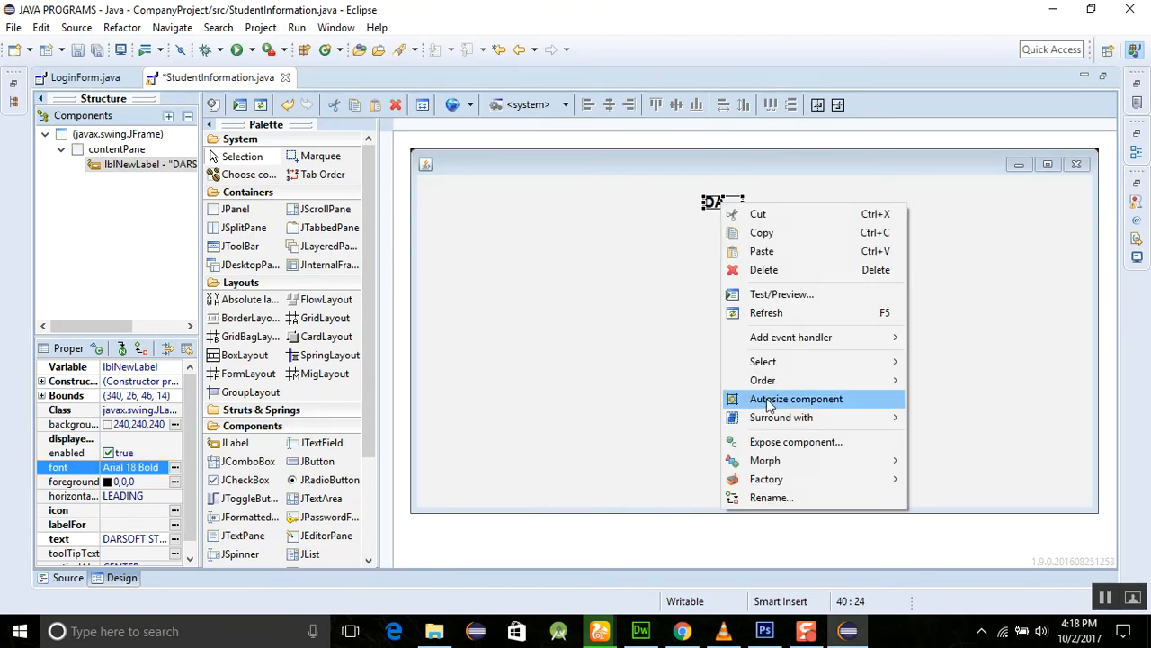
{"action": "left_click", "coordinate": [796, 399]}
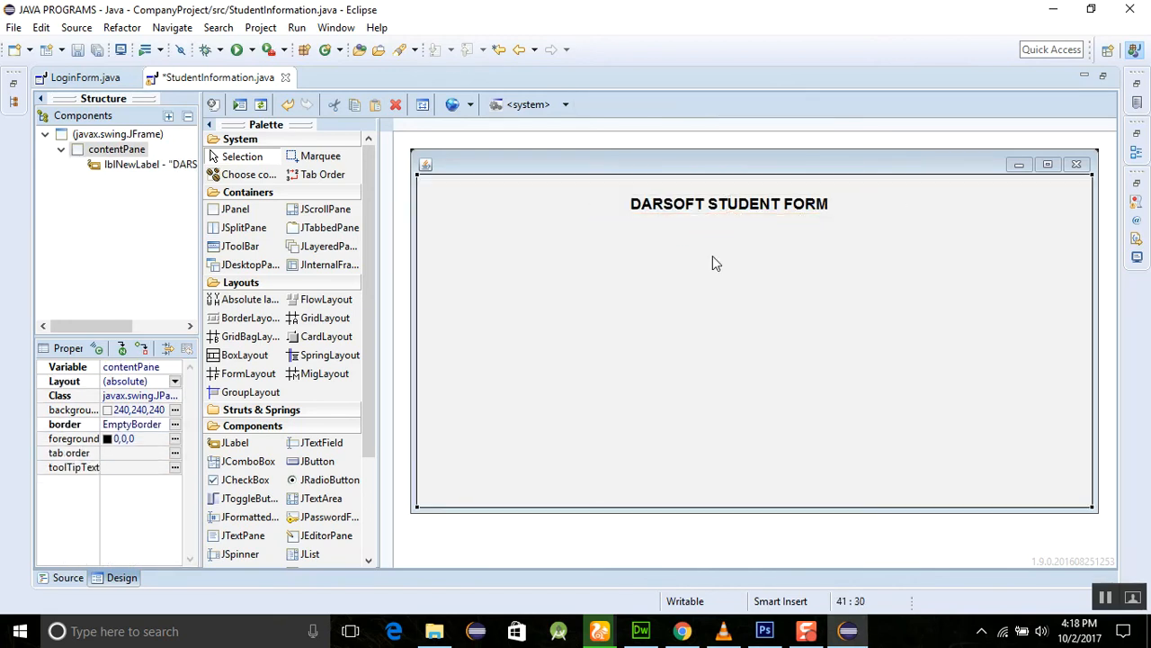
{"action": "left_click", "coordinate": [729, 203]}
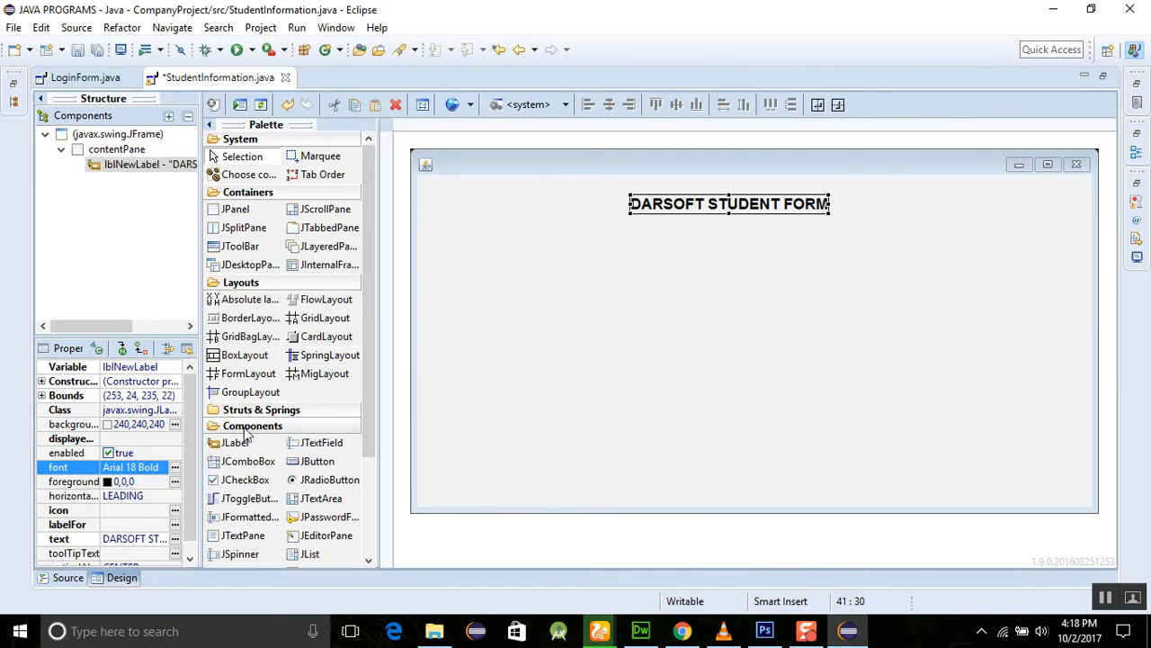
{"action": "scroll", "scroll_direction": "down", "scroll_amount": 3}
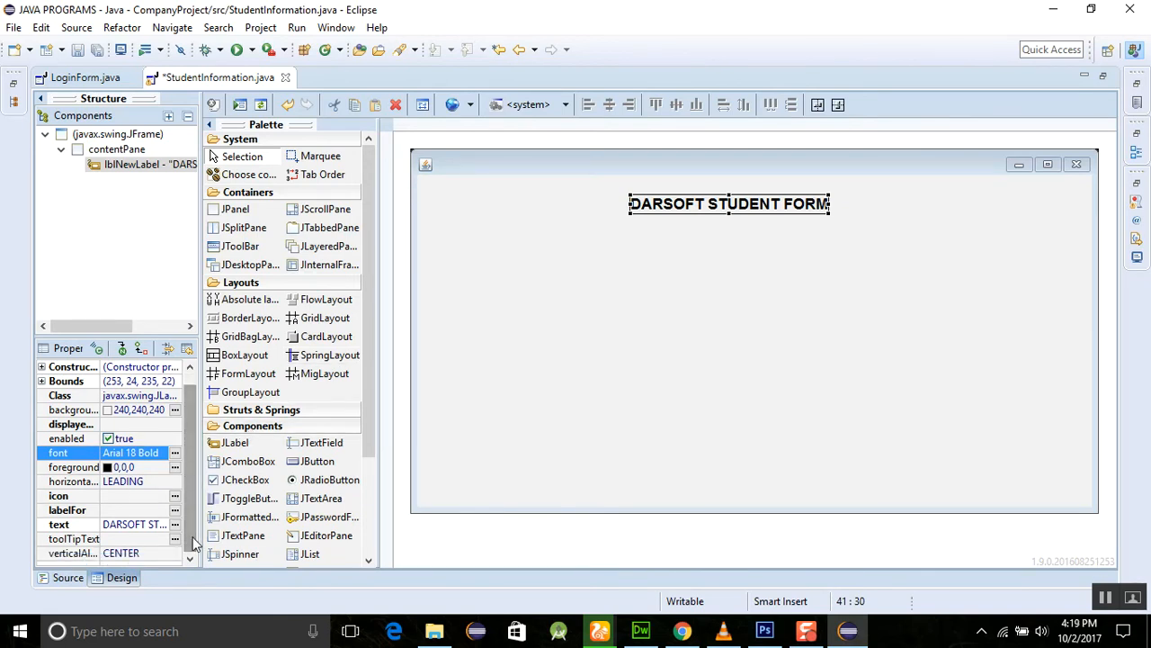
{"action": "mouse_move", "coordinate": [518, 266]}
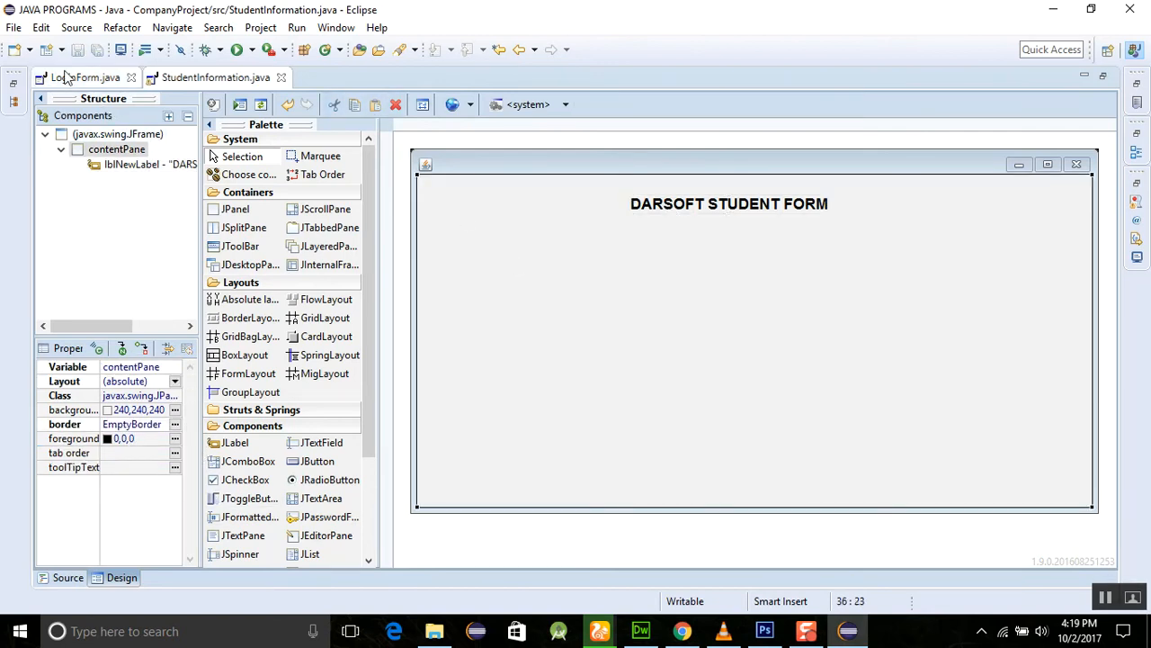
{"action": "left_click", "coordinate": [86, 78]}
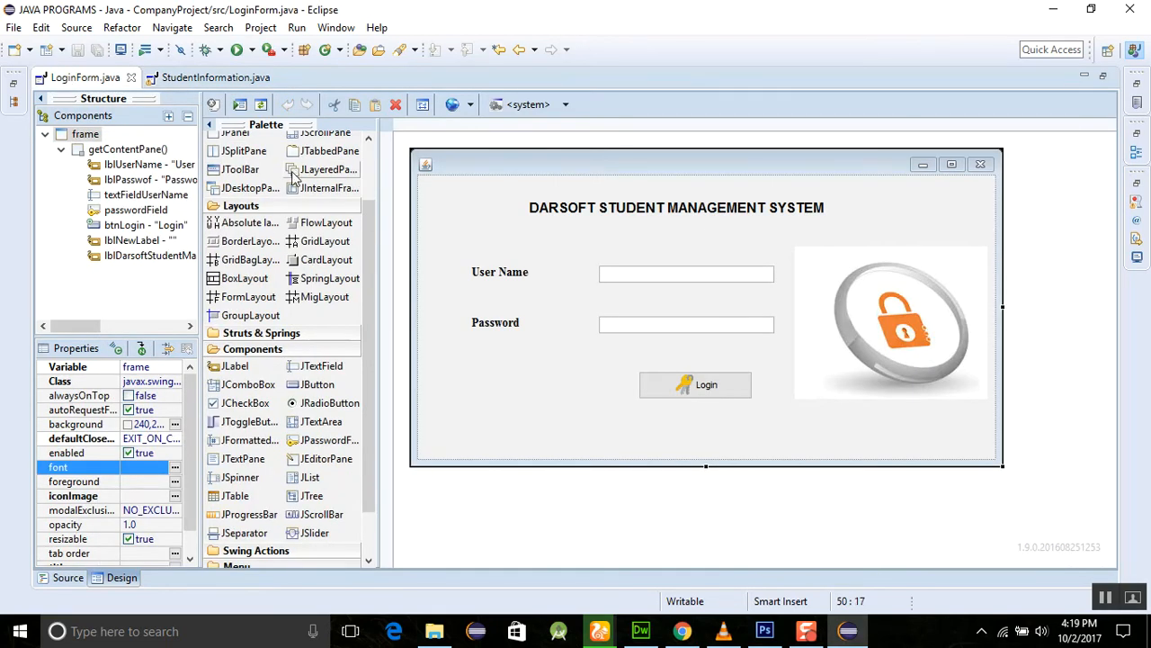
- Add an actionPerformed handler to btnLogin and place the cursor inside its method body
{"action": "left_click", "coordinate": [696, 384]}
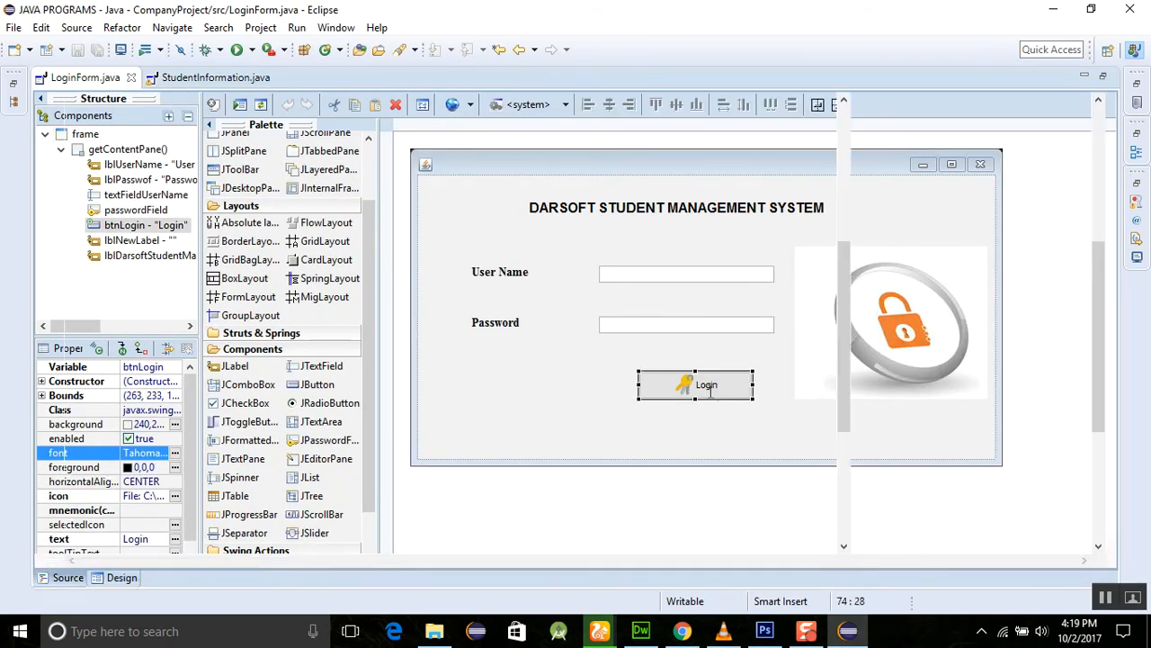
{"action": "left_click", "coordinate": [68, 578]}
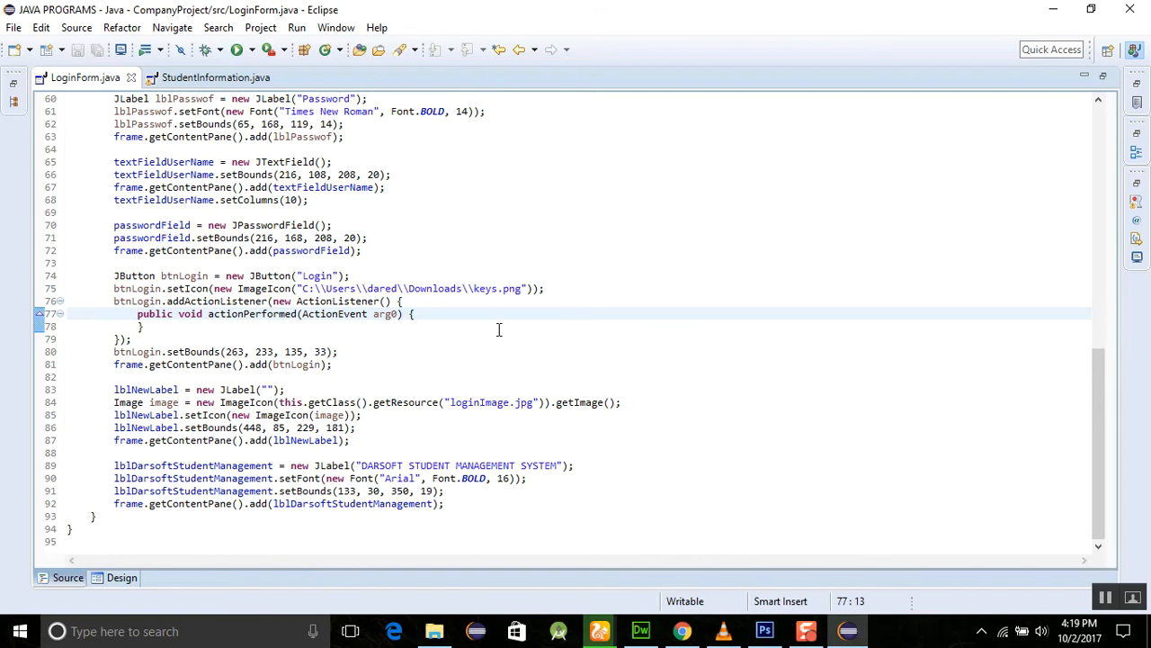
{"action": "left_click", "coordinate": [465, 319]}
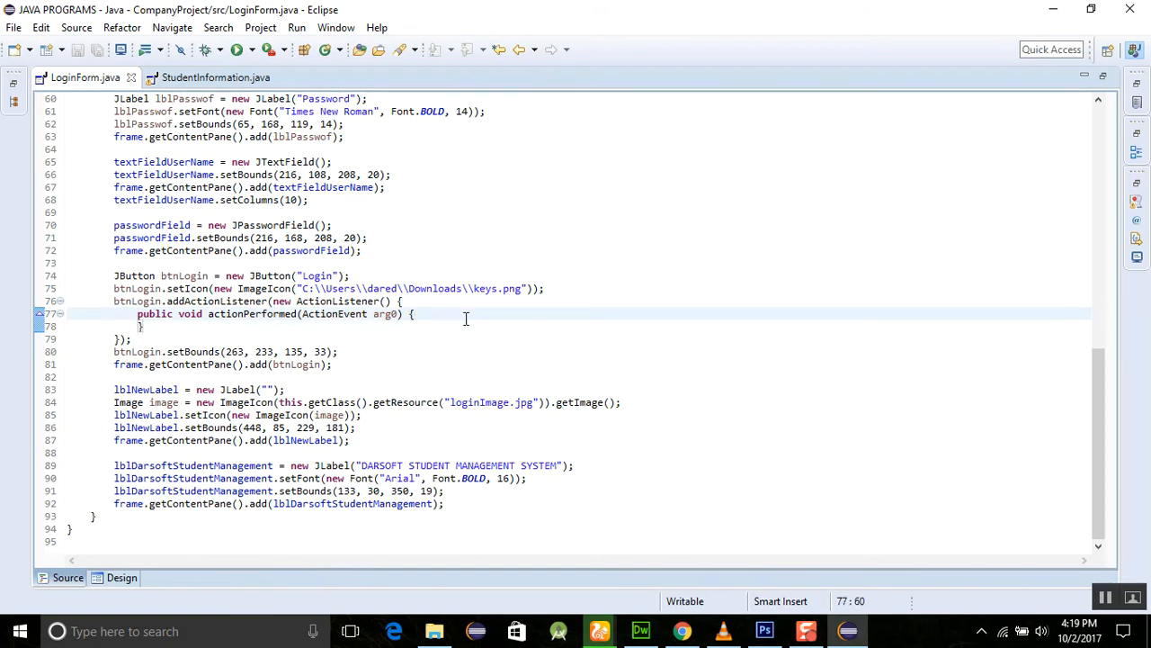
{"action": "type", "text": "4"}
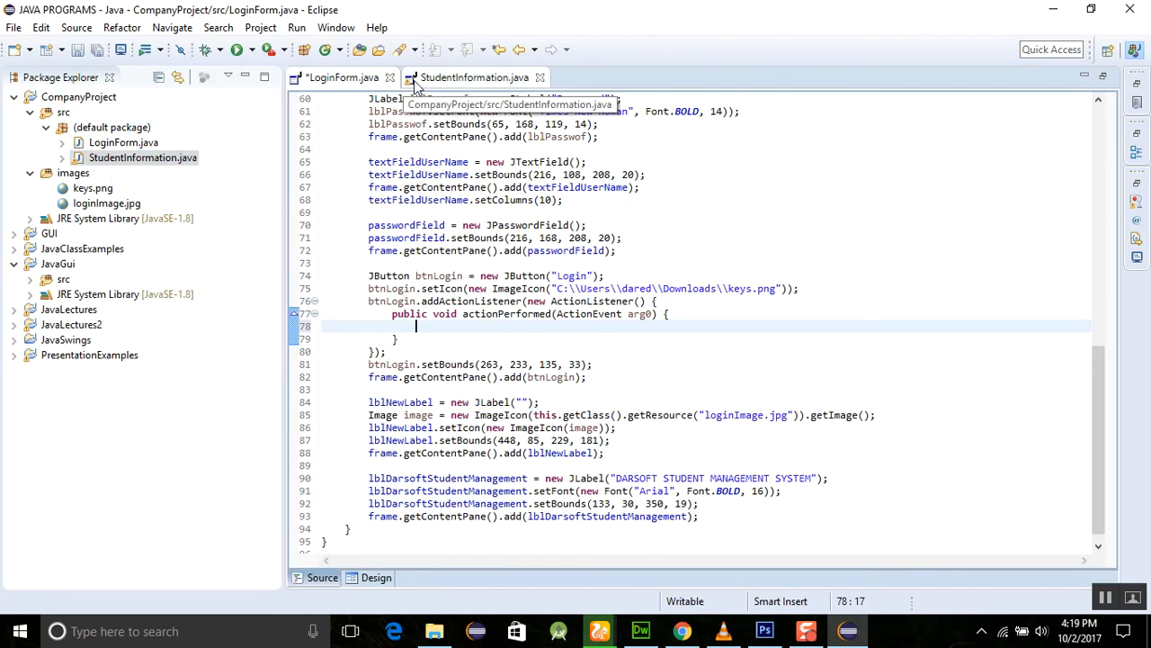
{"action": "left_click", "coordinate": [376, 577]}
{"action": "type", "text": "Student"}
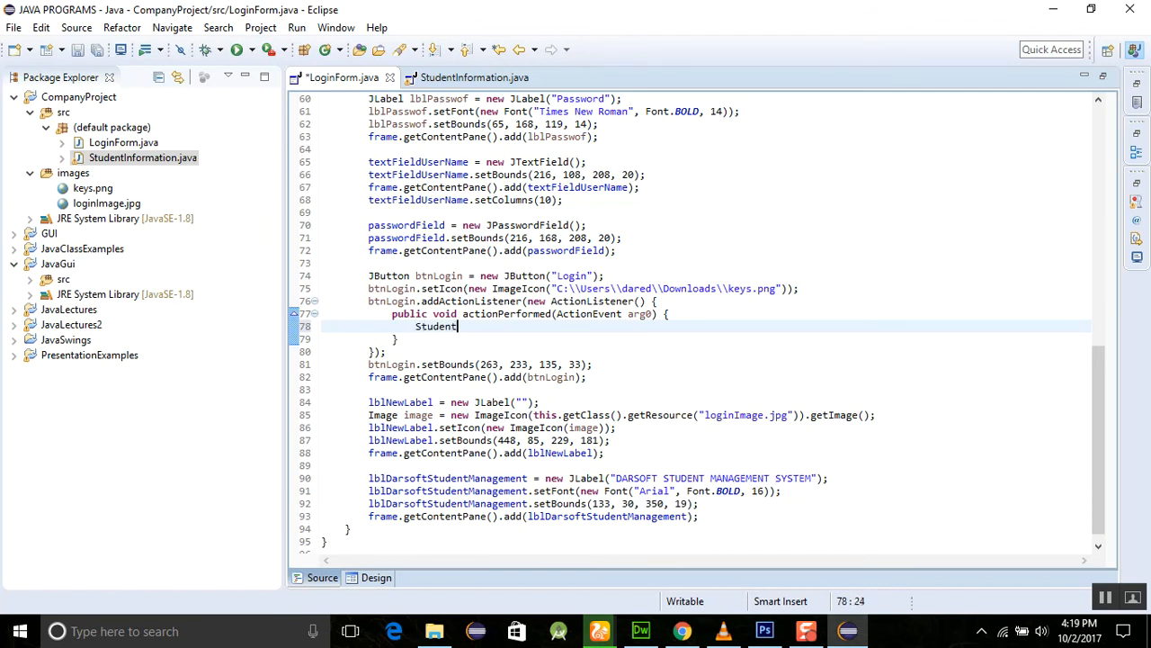
- Write code creating StudentInformation studentForm and calling setVisible(true), then save and run
{"action": "type", "text": "Information"}
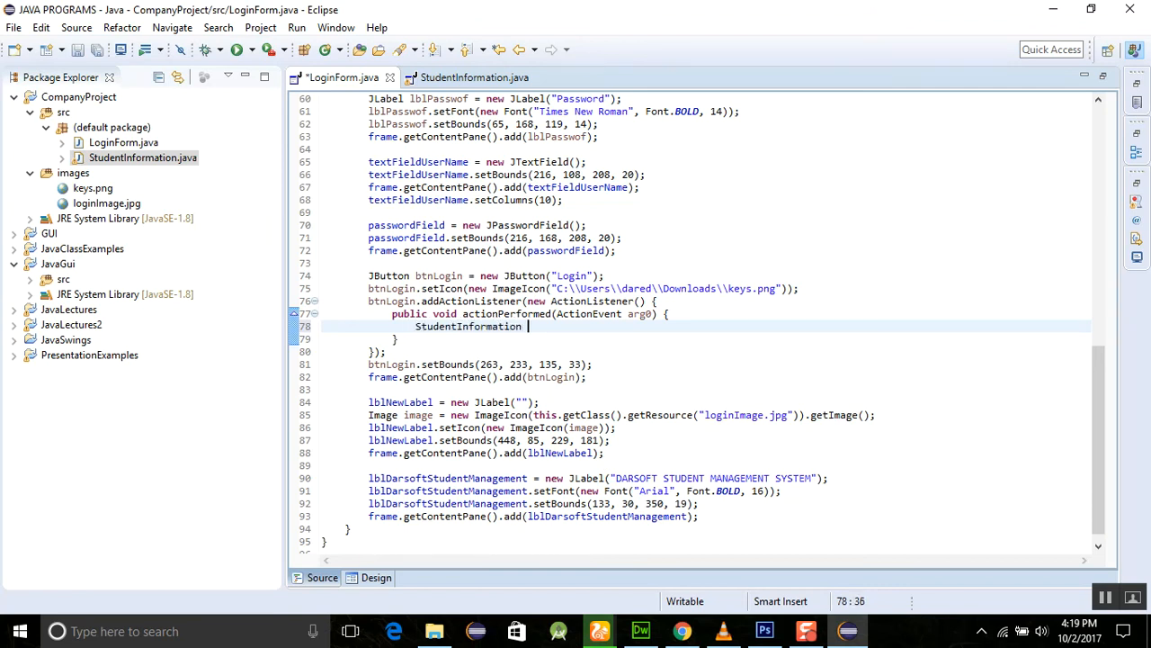
{"action": "type", "text": "studentFor"}
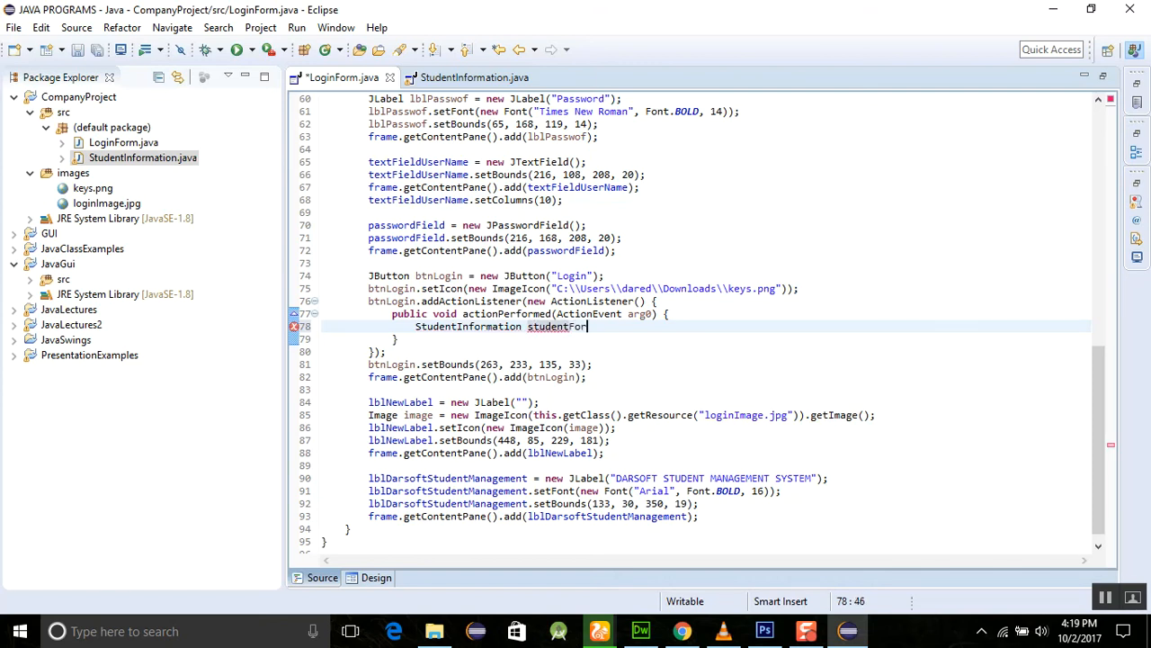
{"action": "type", "text": "= new"}
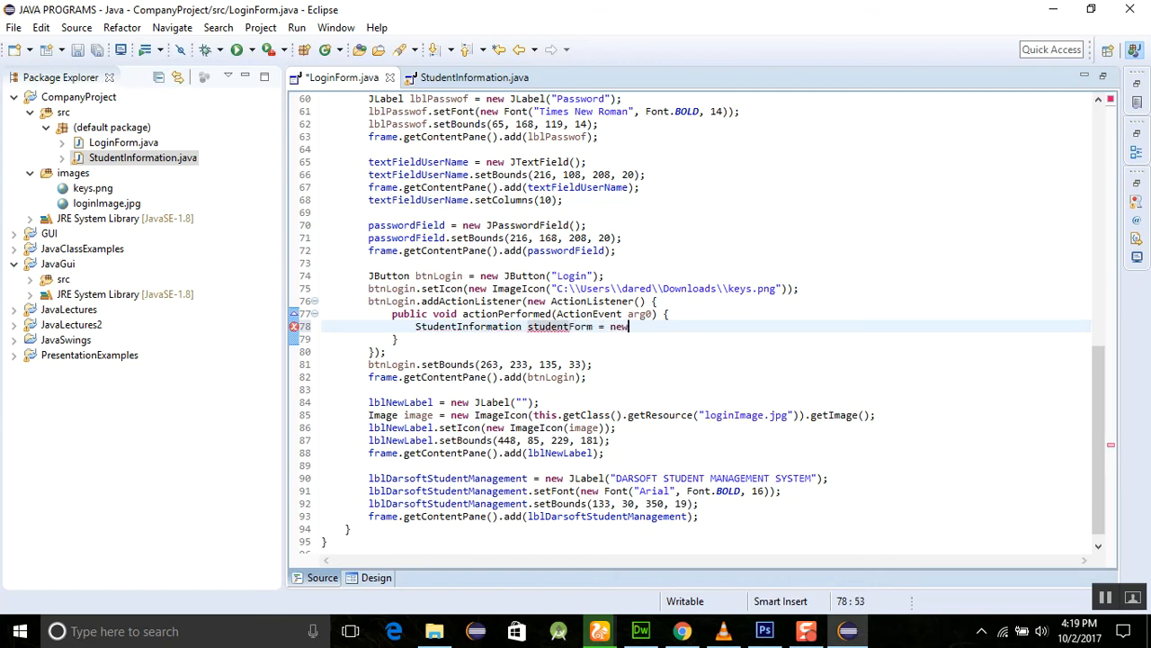
{"action": "type", "text": "StudentInformation();"}
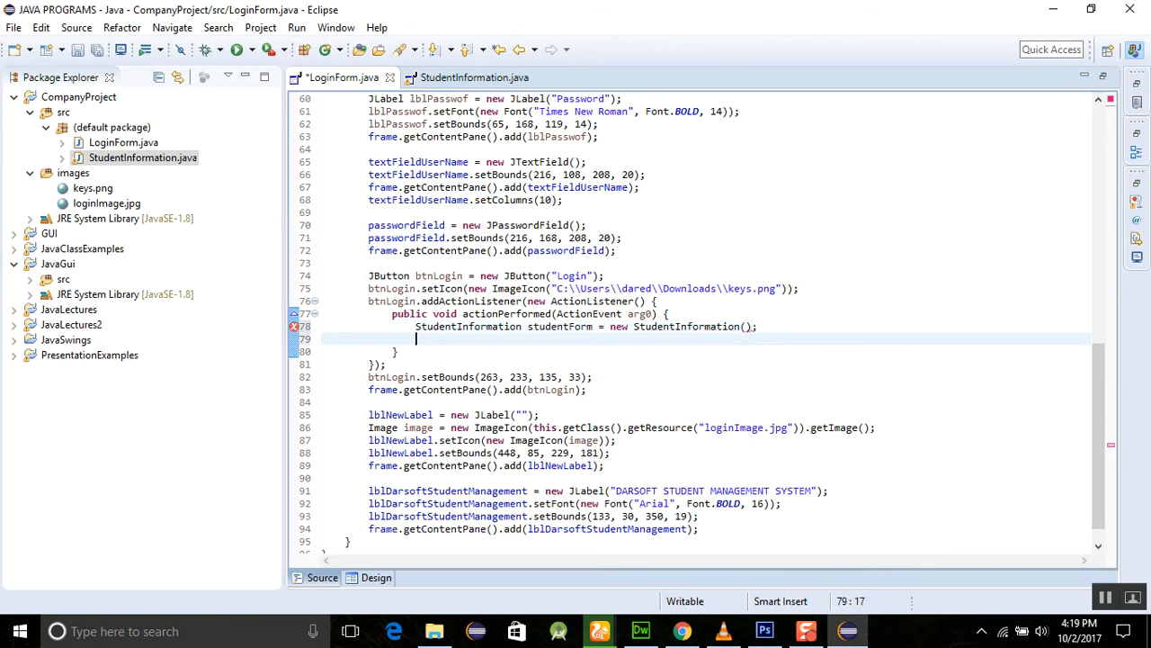
{"action": "type", "text": "s"}
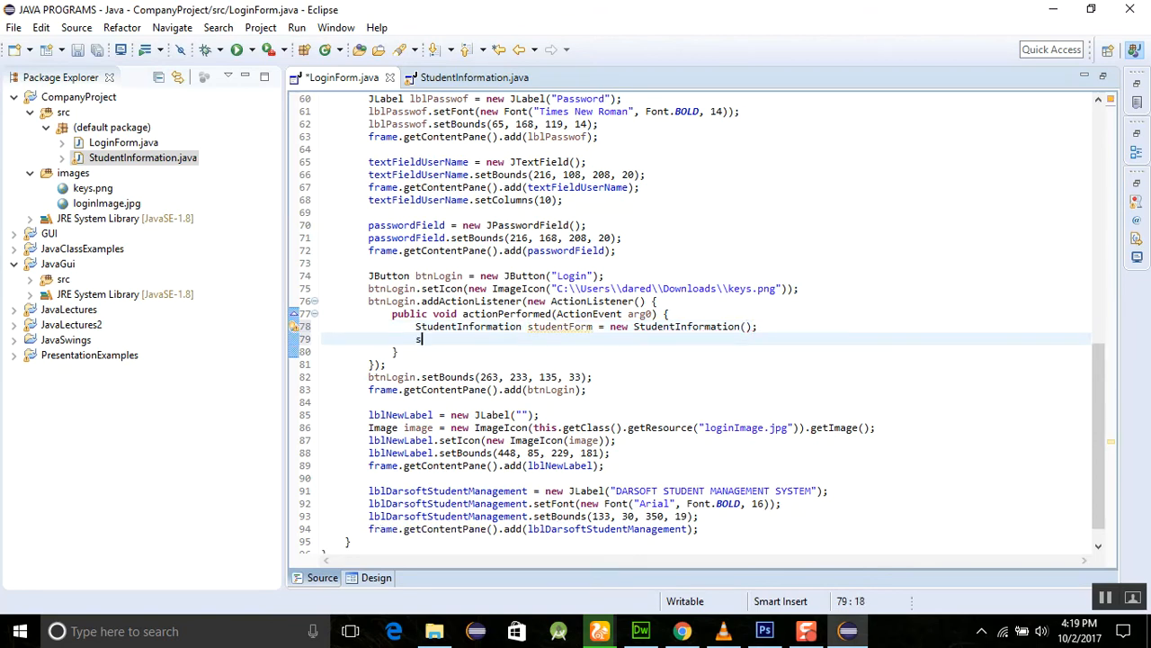
{"action": "type", "text": "tudentFro"}
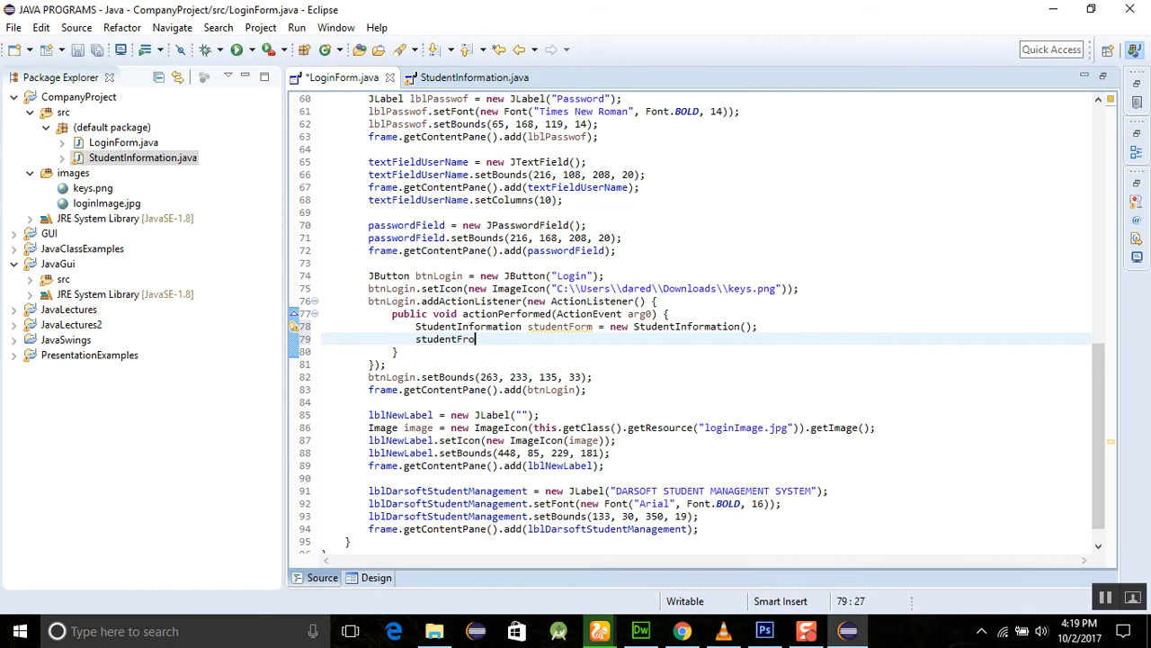
{"action": "type", "text": ".setVisible(true);"}
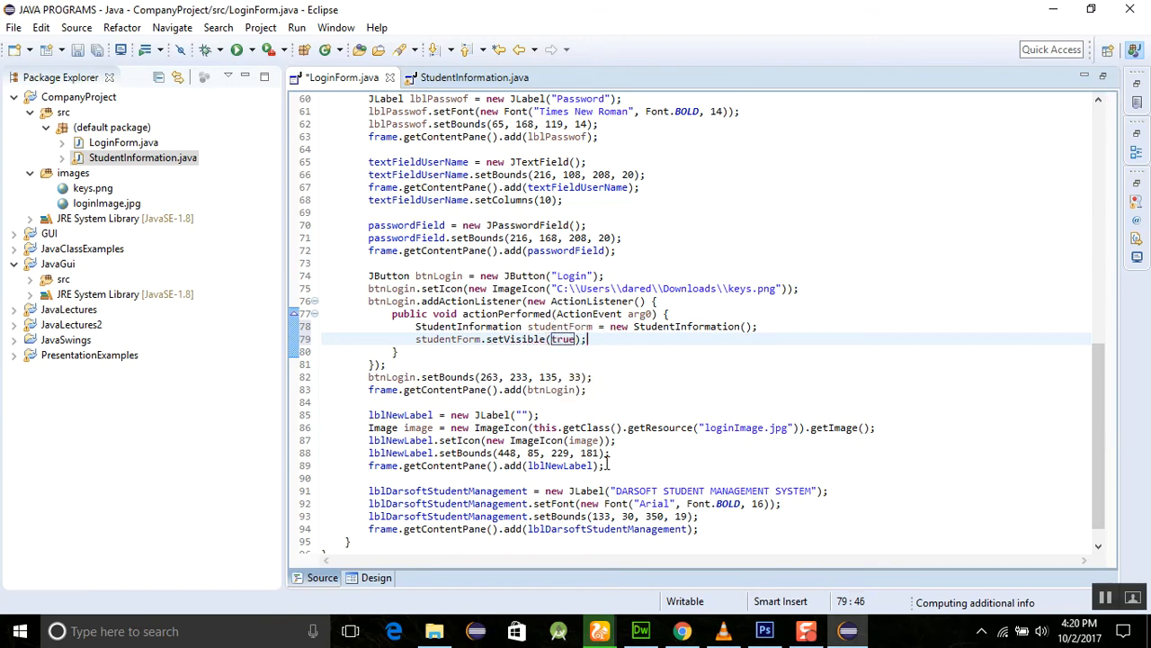
{"action": "left_click", "coordinate": [239, 49]}
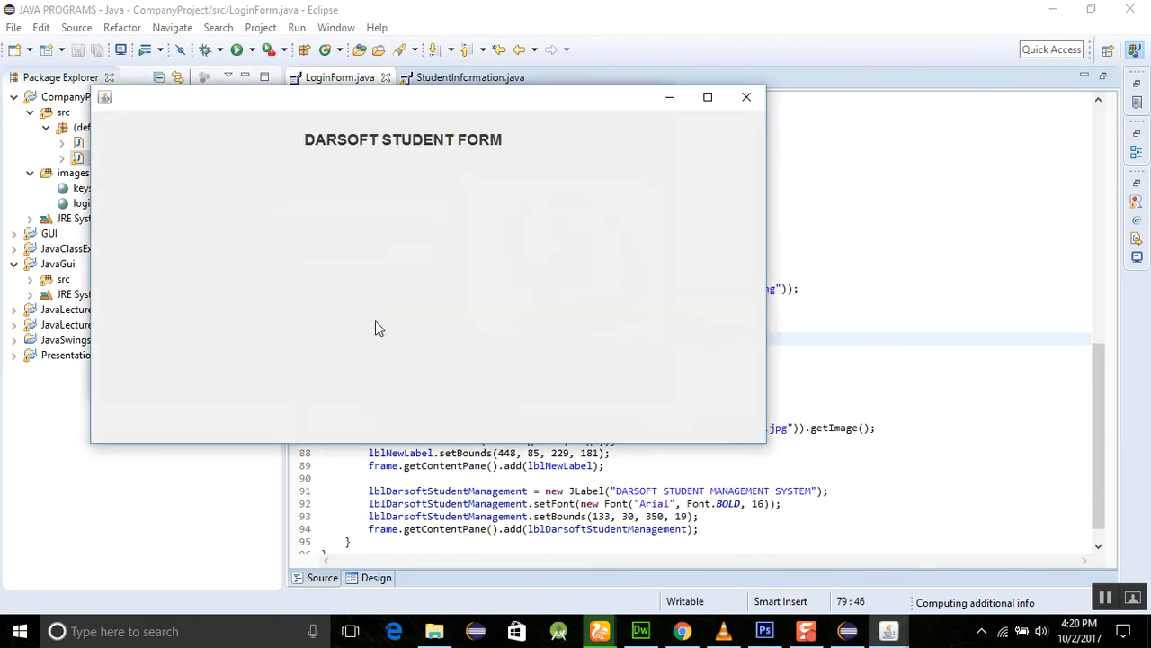
{"action": "mouse_move", "coordinate": [436, 153]}
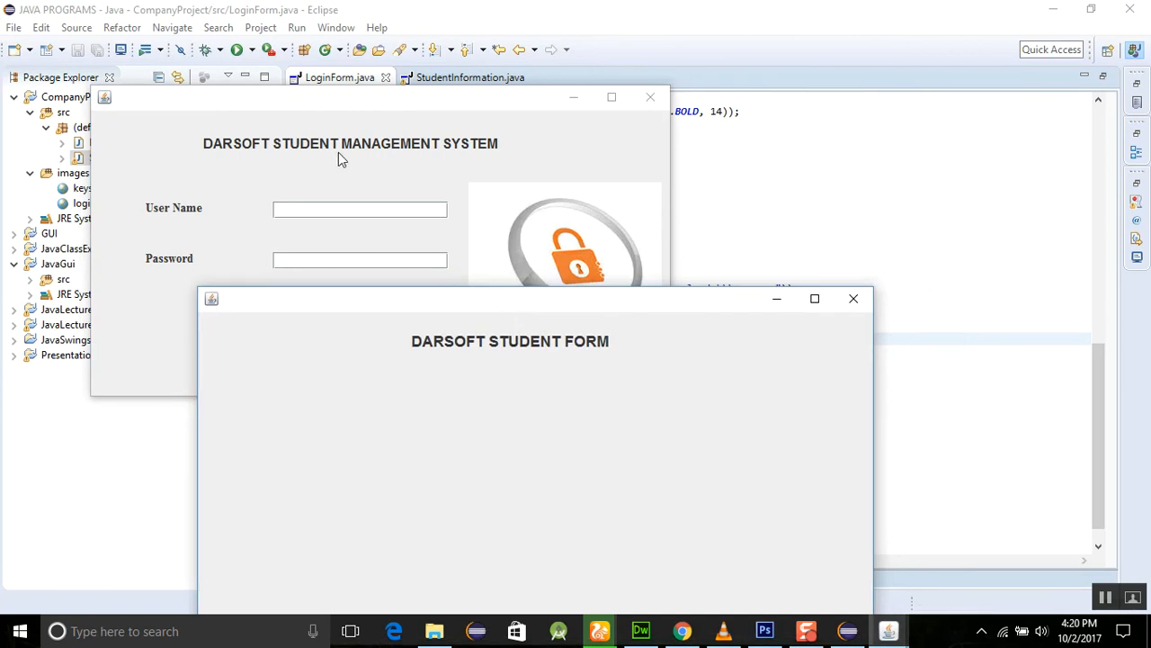
{"action": "mouse_move", "coordinate": [376, 179]}
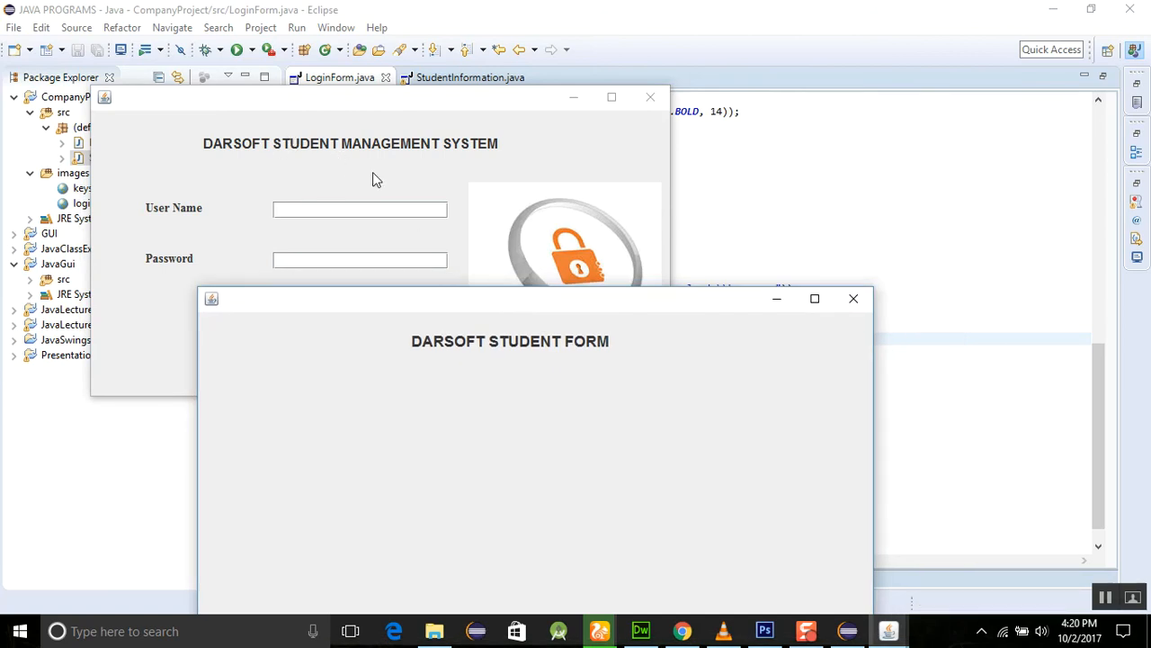
{"action": "mouse_move", "coordinate": [853, 298]}
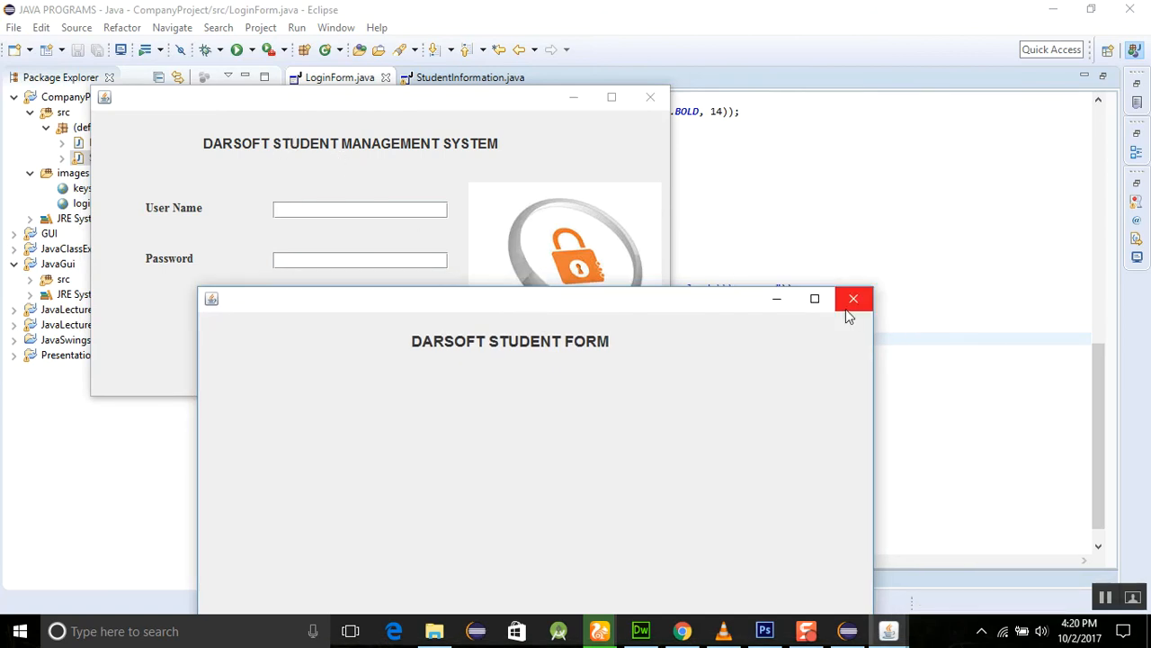
{"action": "left_click", "coordinate": [854, 298]}
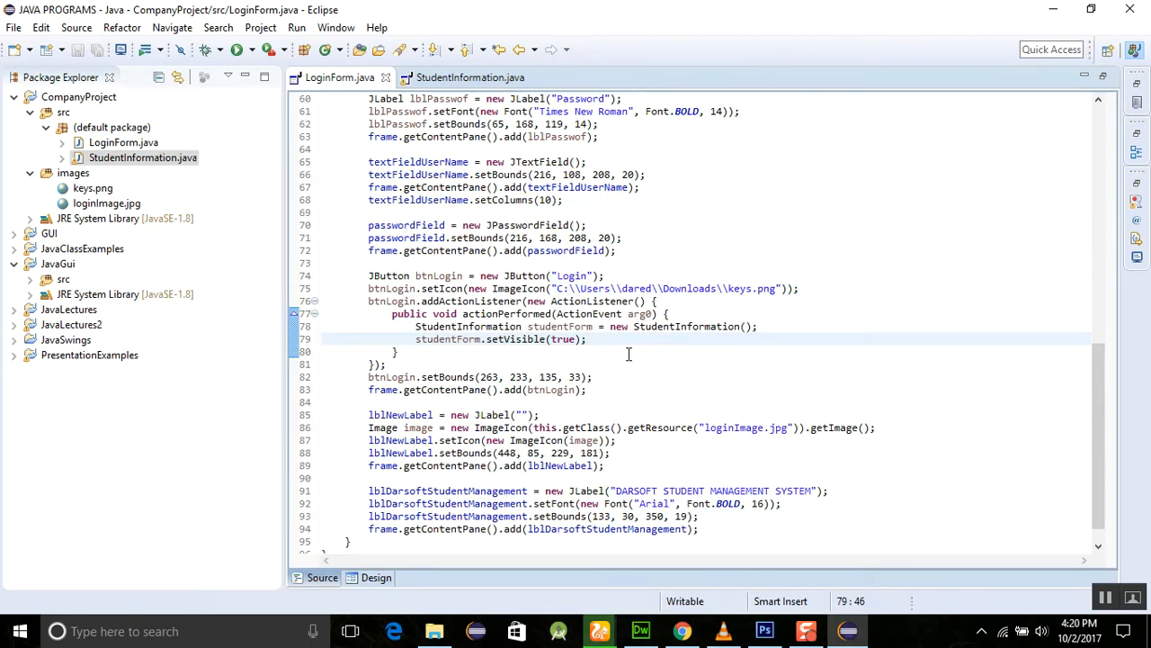
- Add frame.dispose() below setVisible(true) in the Login handler, then save and run
{"action": "key", "text": "Delete"}
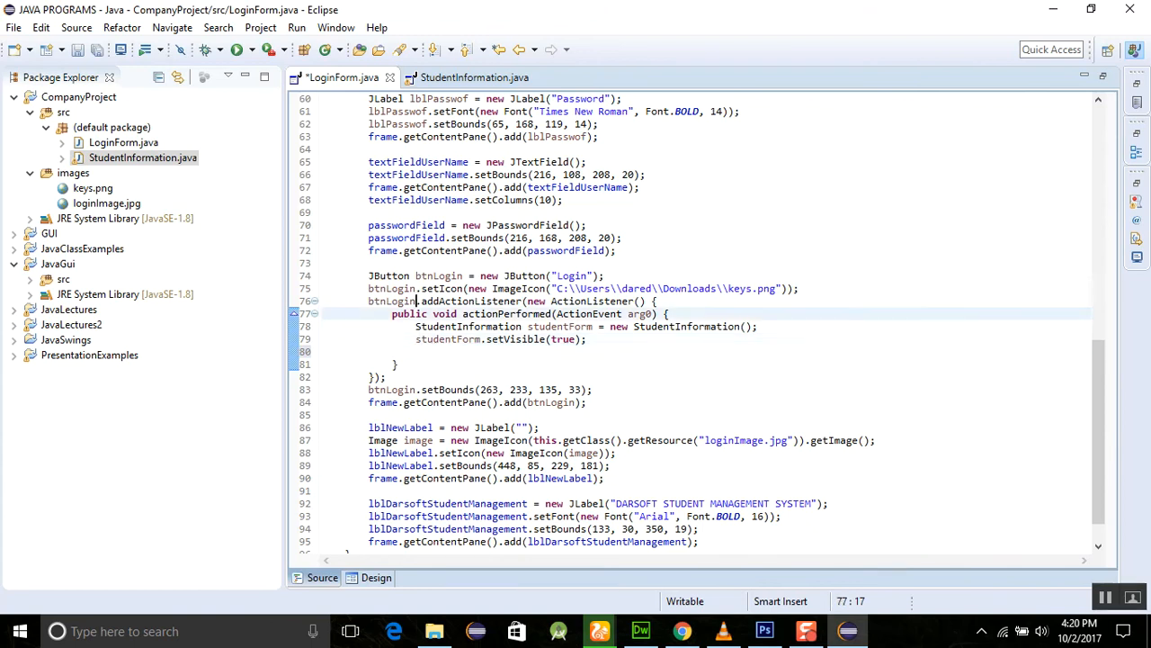
{"action": "scroll", "scroll_direction": "up", "scroll_amount": 3}
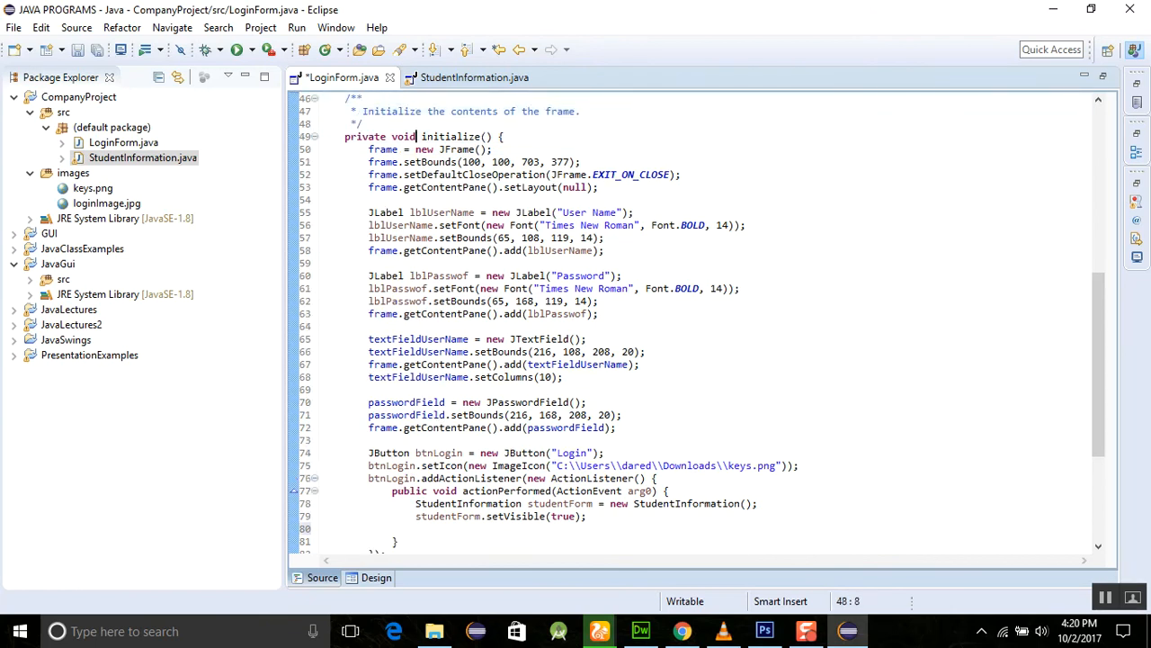
{"action": "left_click", "coordinate": [415, 250]}
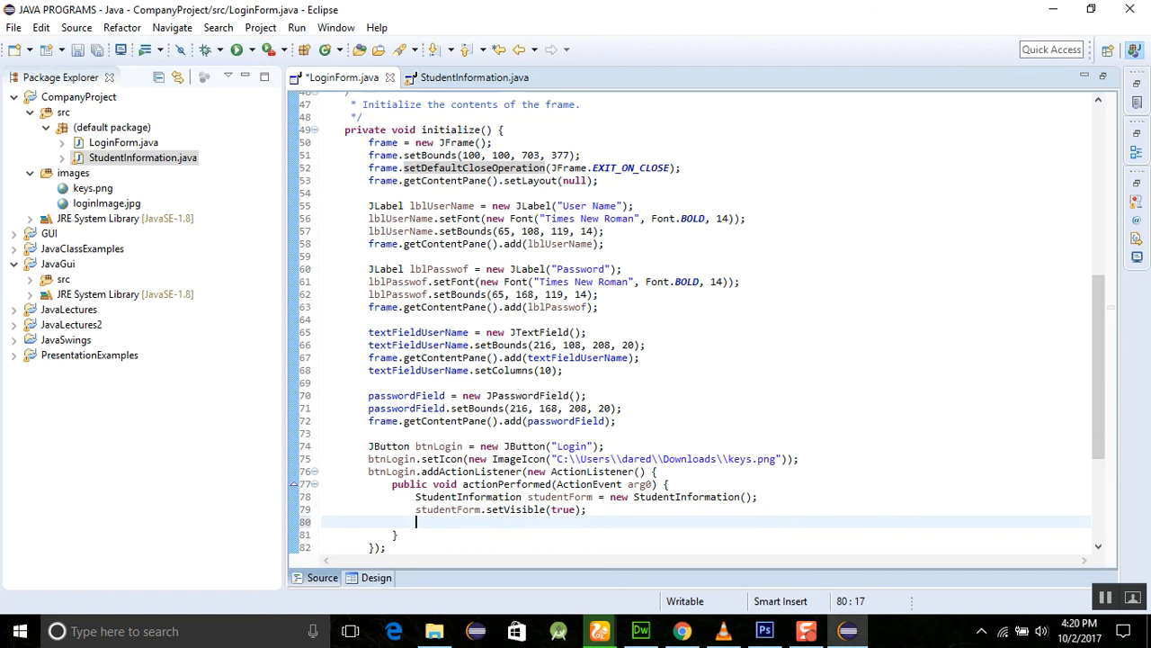
{"action": "type", "text": "this.di"}
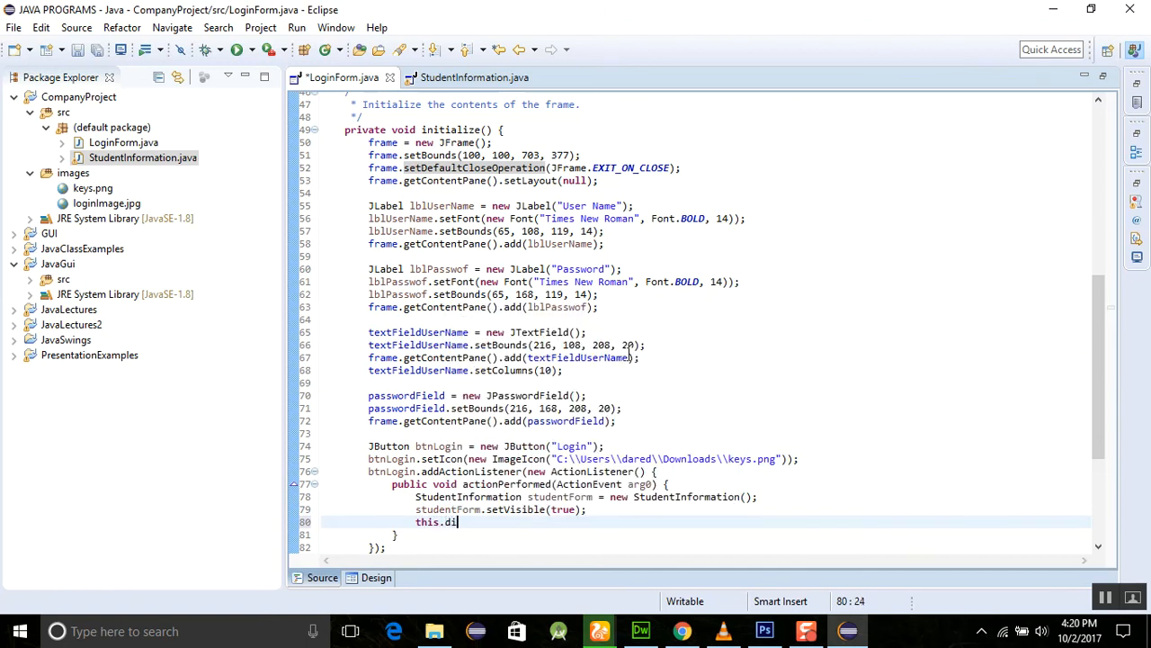
{"action": "key", "text": "BackSpace"}
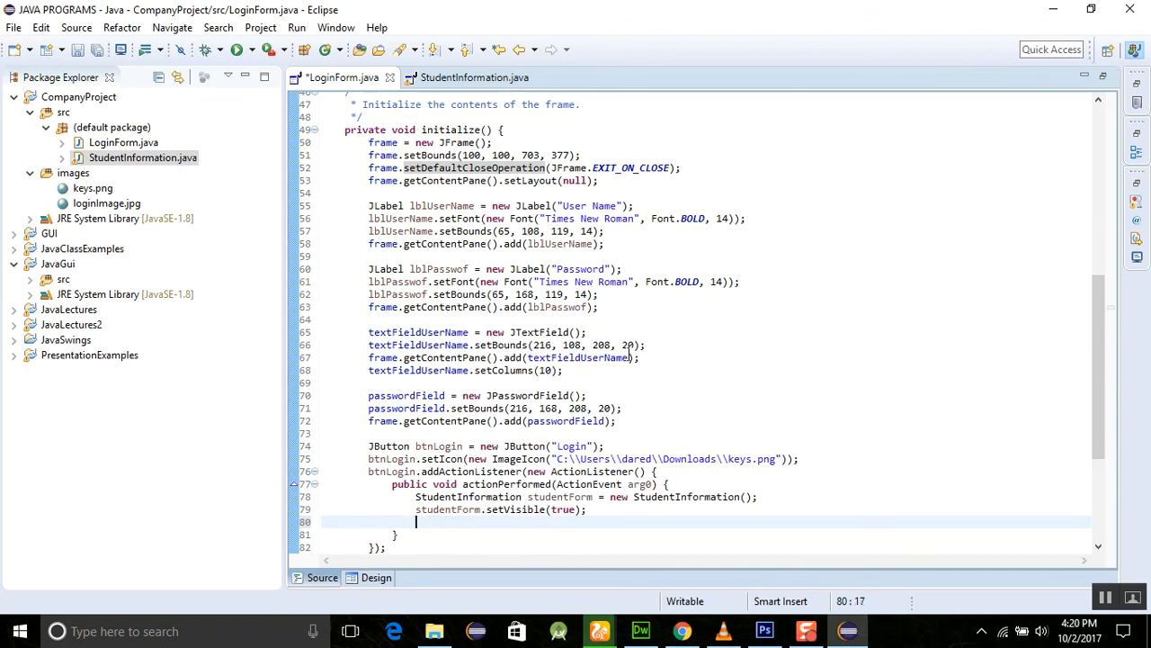
{"action": "type", "text": "LoginForm."}
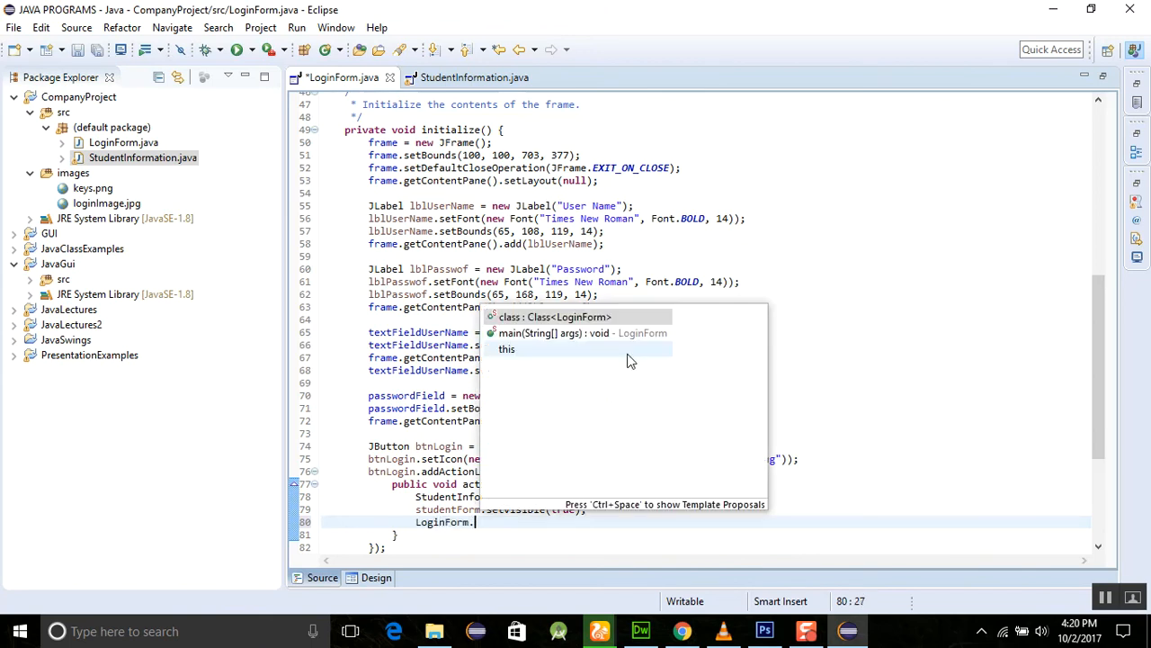
{"action": "key", "text": "Backspace"}
{"action": "type", "text": "frame."}
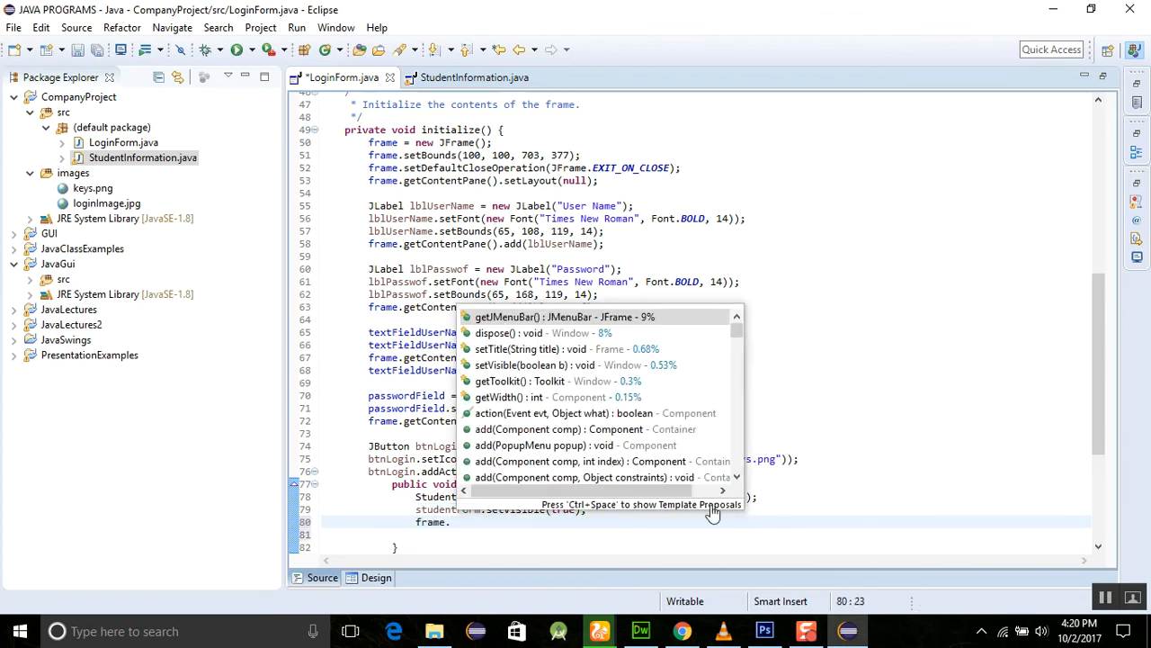
{"action": "type", "text": "dispose();"}
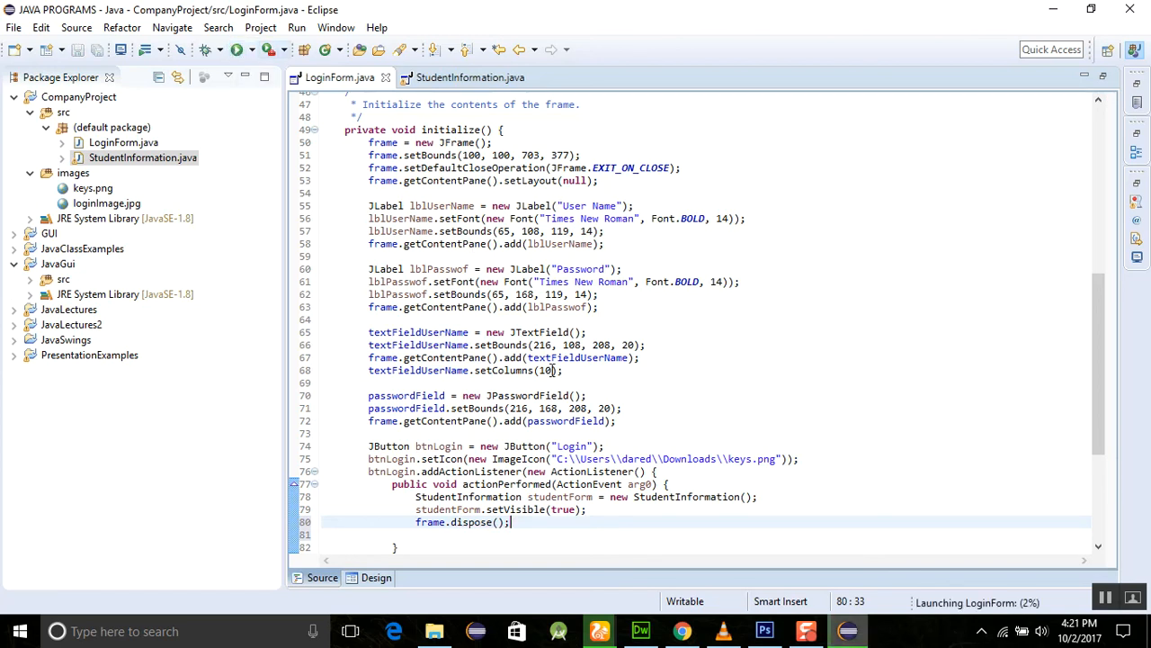
{"action": "left_click", "coordinate": [296, 49]}
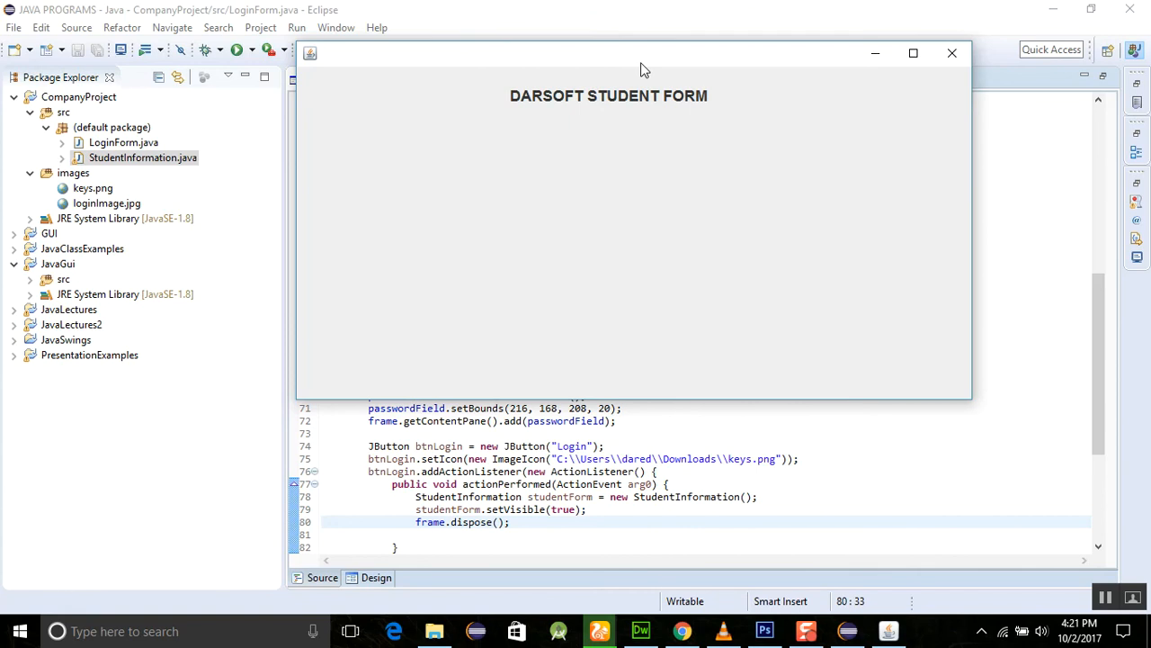
{"action": "left_click", "coordinate": [952, 53]}
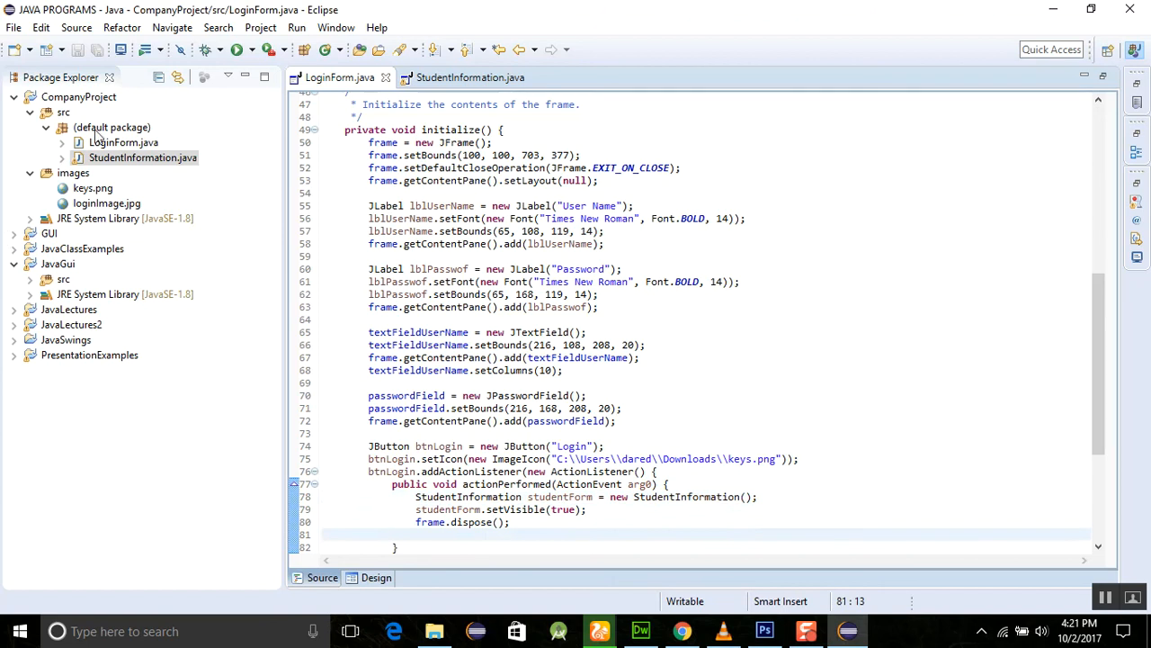
{"action": "mouse_move", "coordinate": [406, 409]}
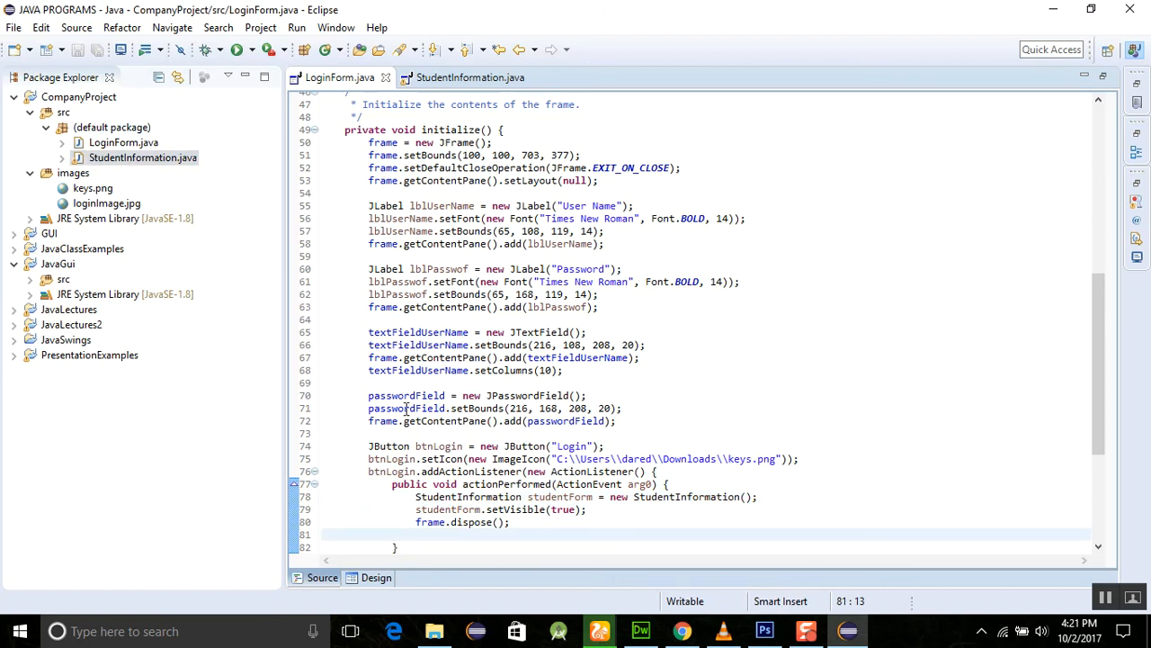